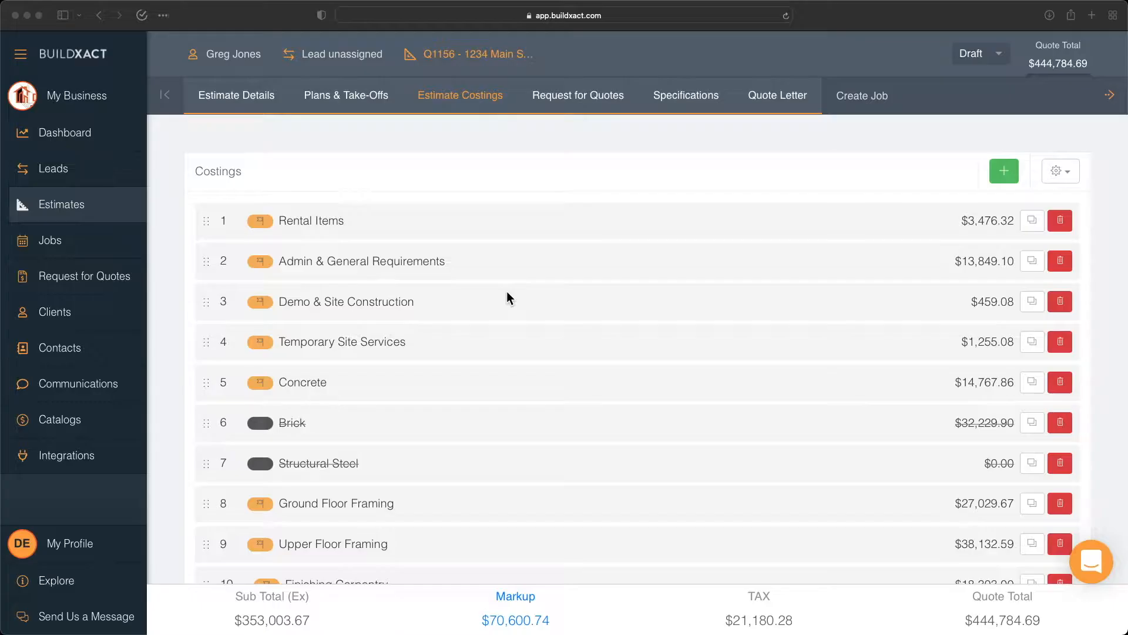
mouse_move(697, 480)
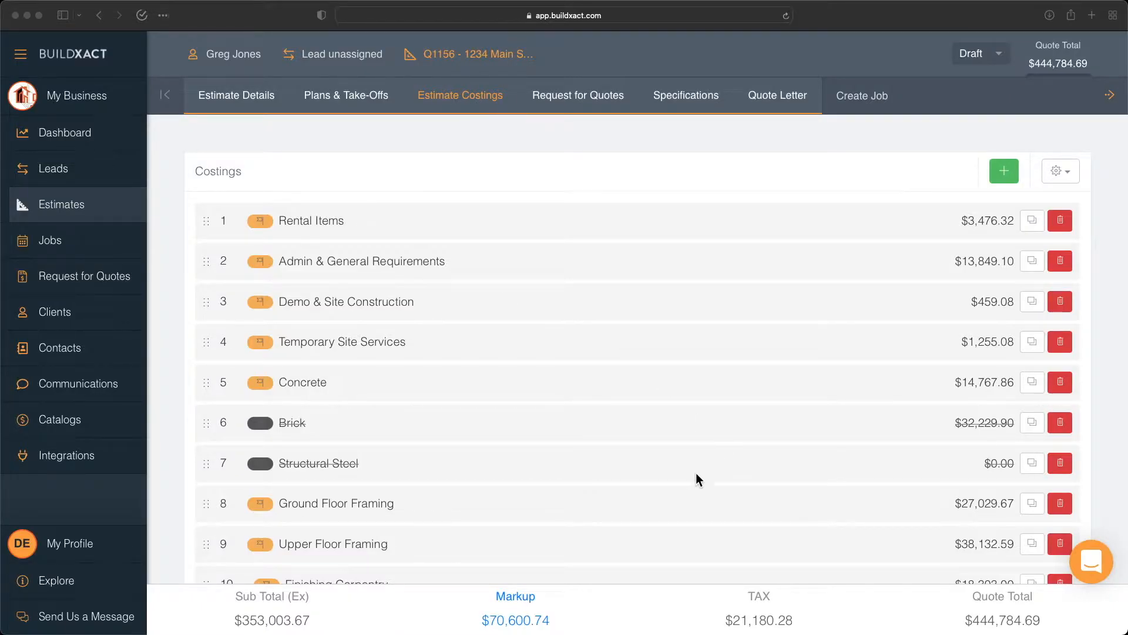
Expand the Doors and Windows costing group to show its line items
scroll("down", 3)
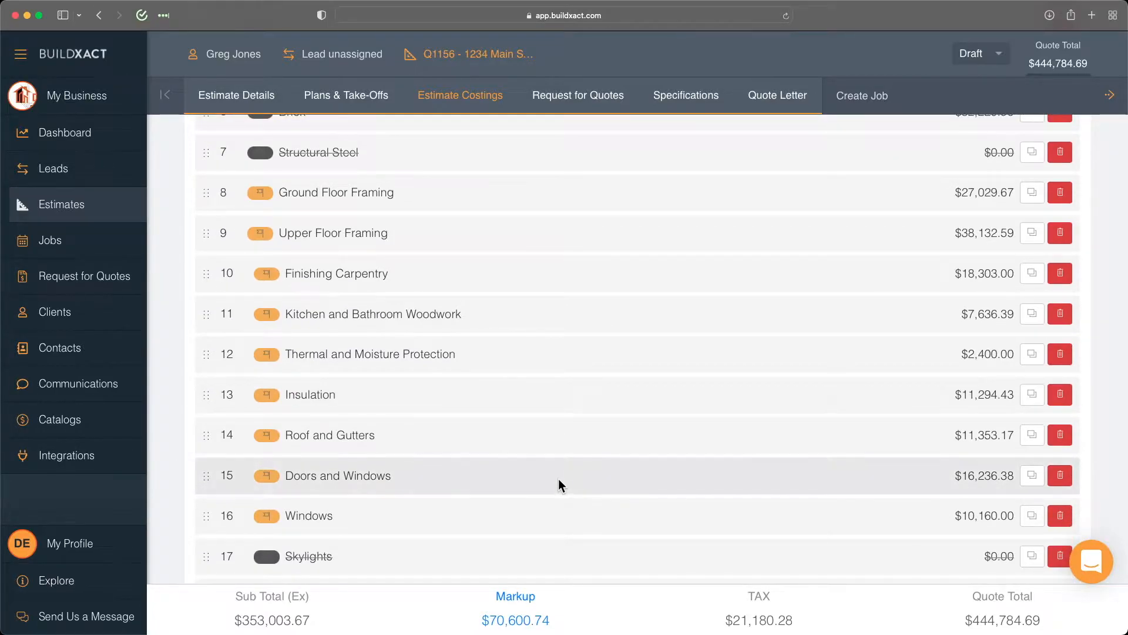
left_click(336, 475)
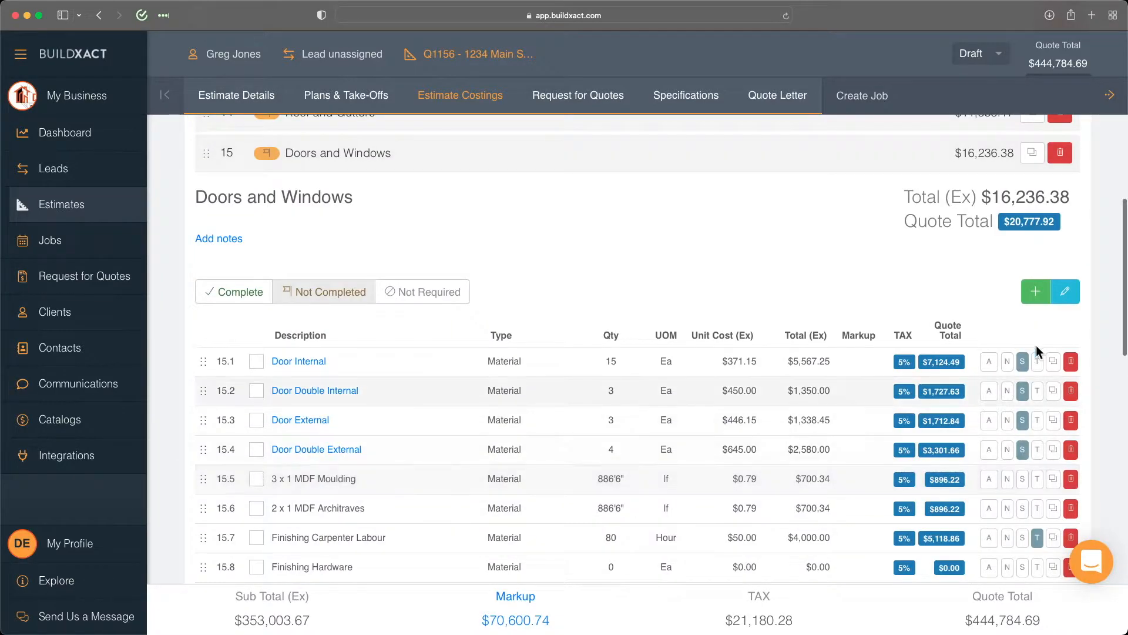
Add a new line item to Doors and Windows and name it 'Door'
left_click(1066, 292)
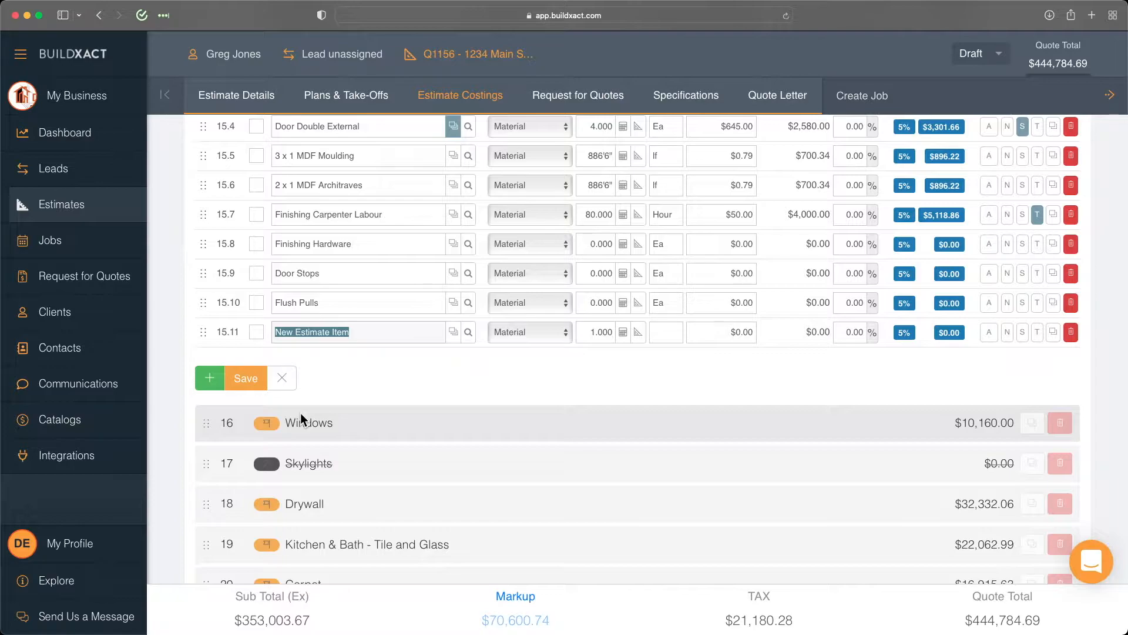
type("Door")
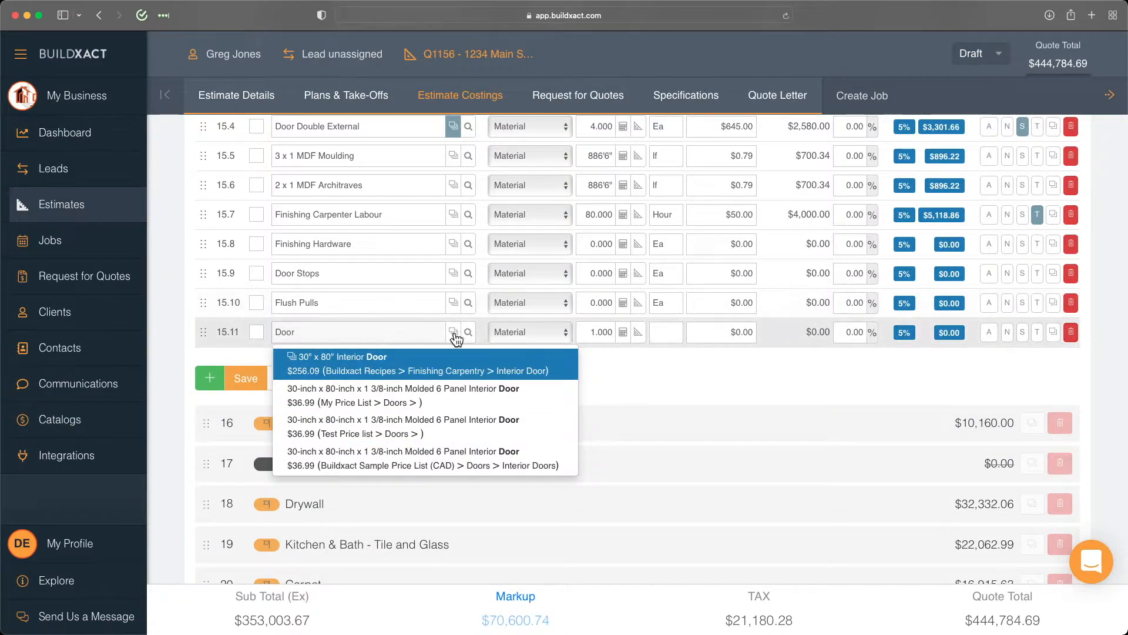
mouse_move(453, 332)
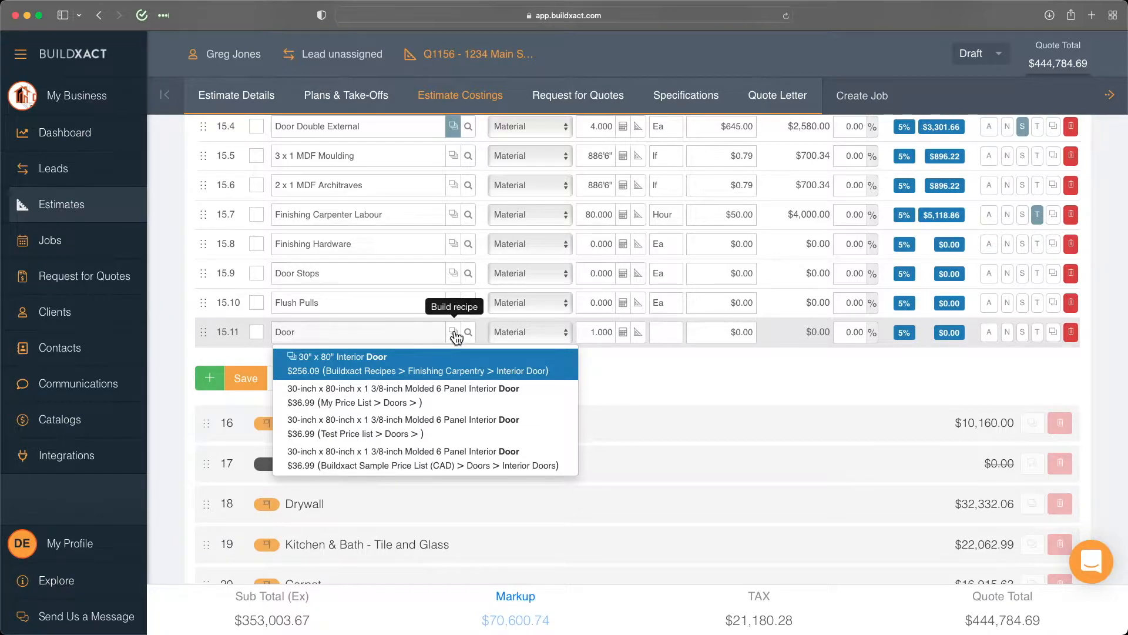
Start a recipe for the Door item with Ea as its unit of measure
left_click(453, 332)
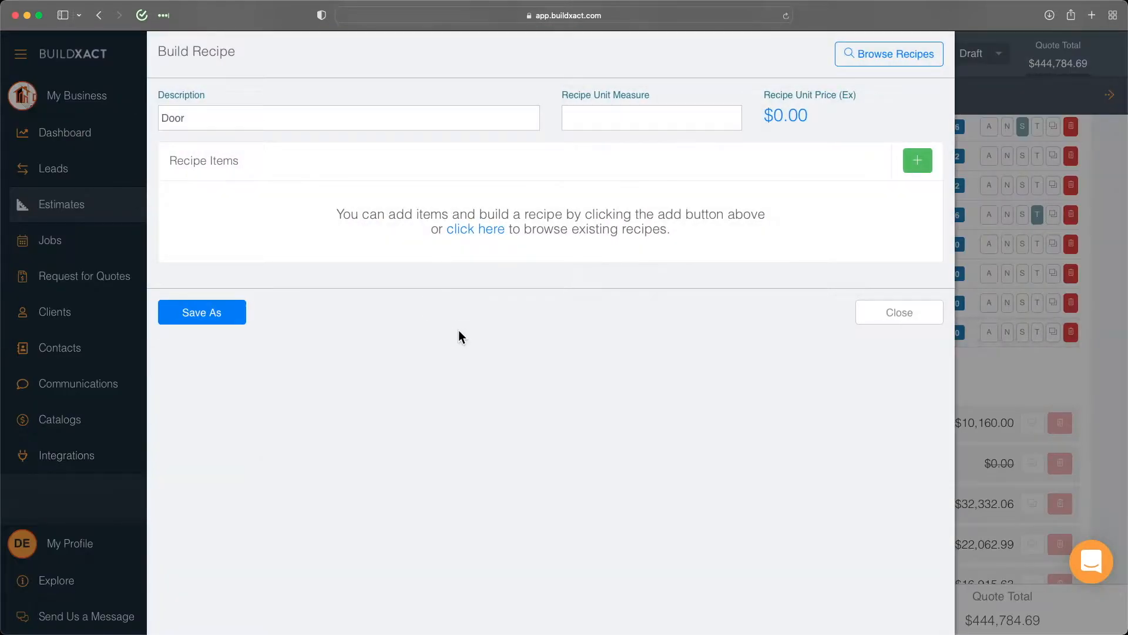
mouse_move(562, 342)
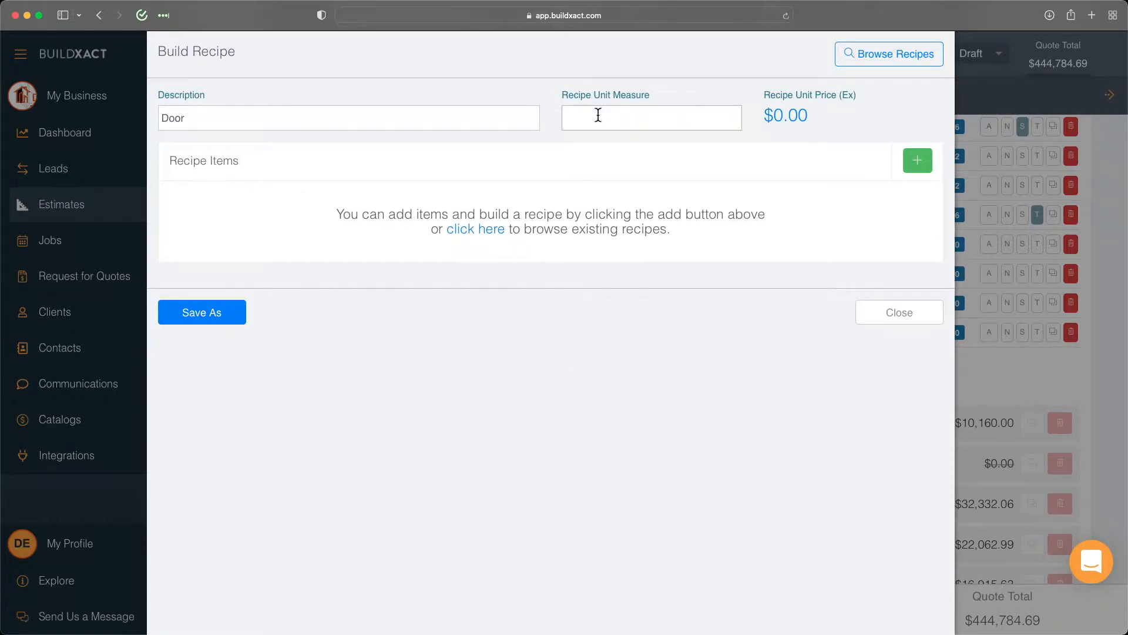
left_click(651, 117)
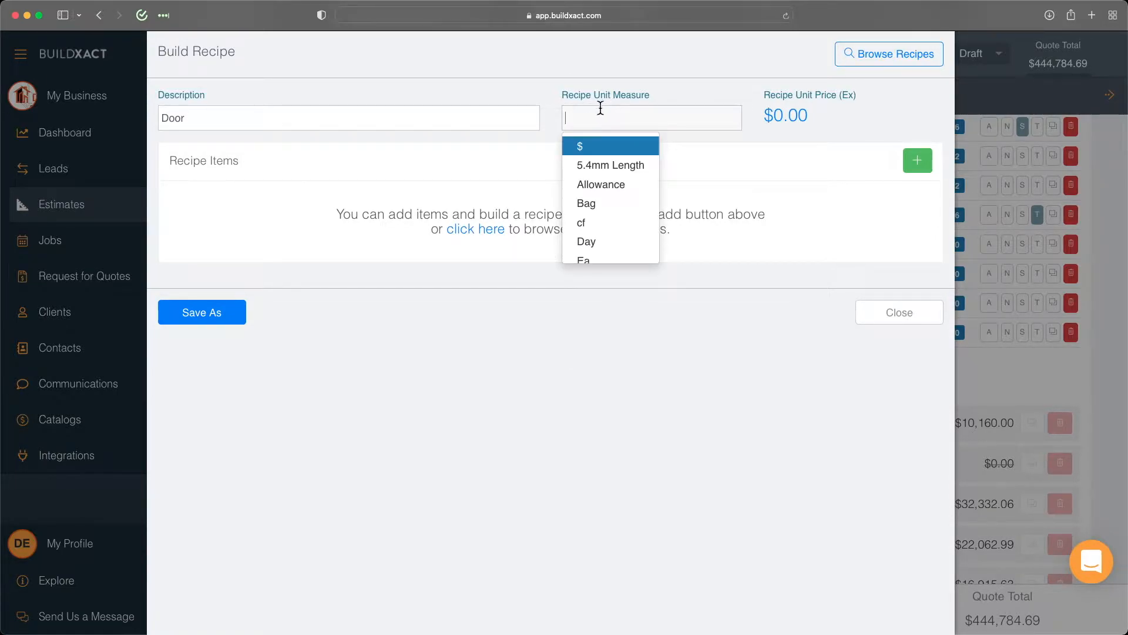
type("ea")
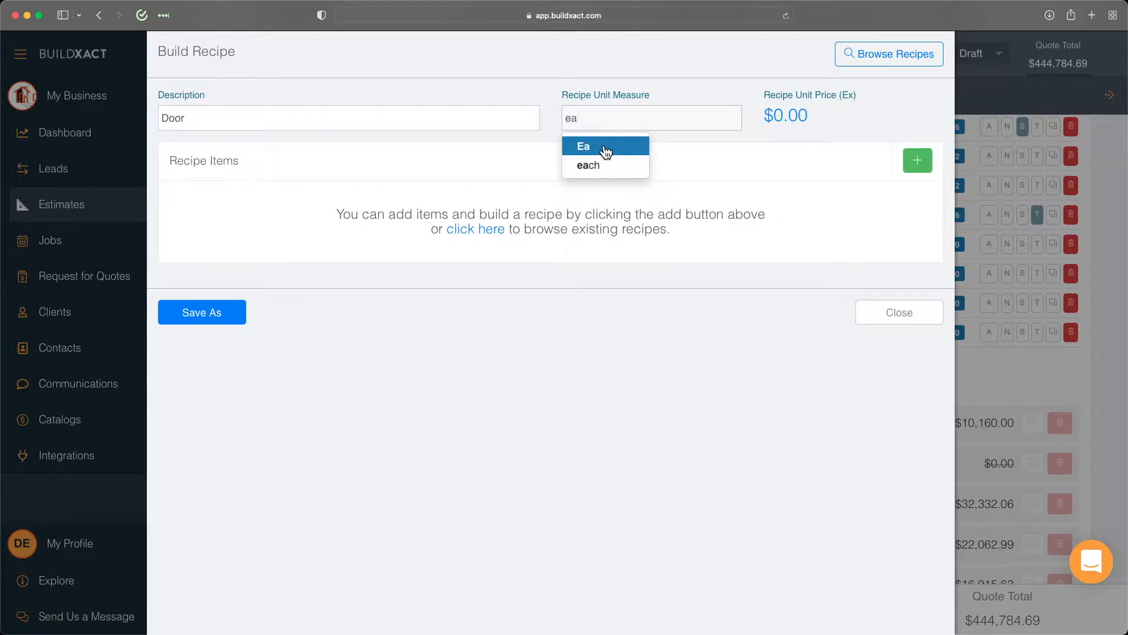
left_click(582, 146)
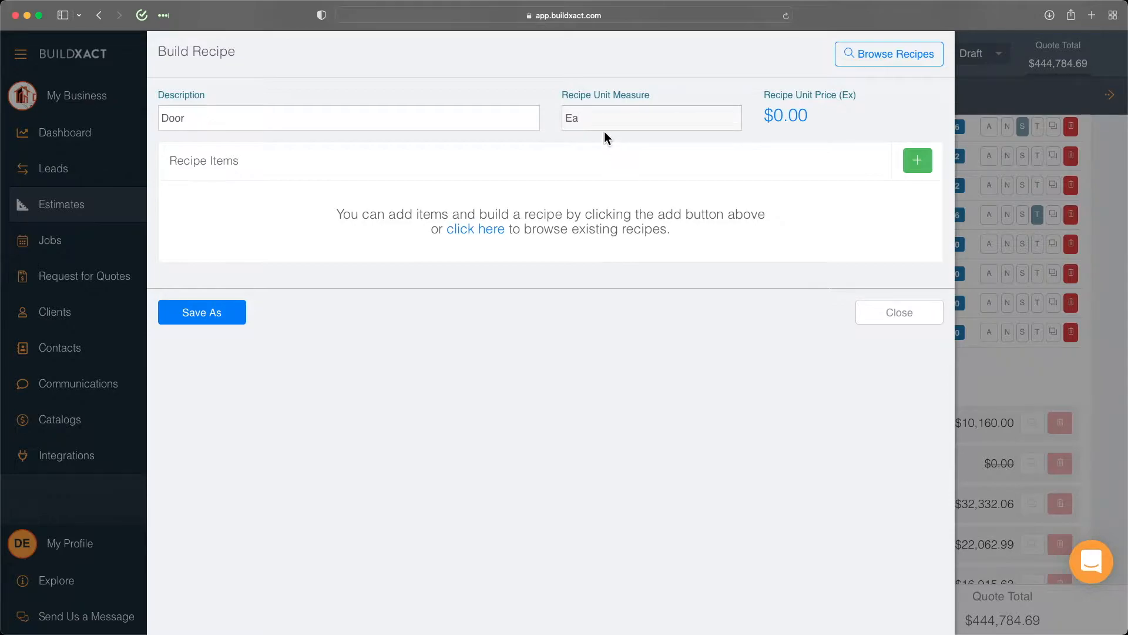
mouse_move(624, 168)
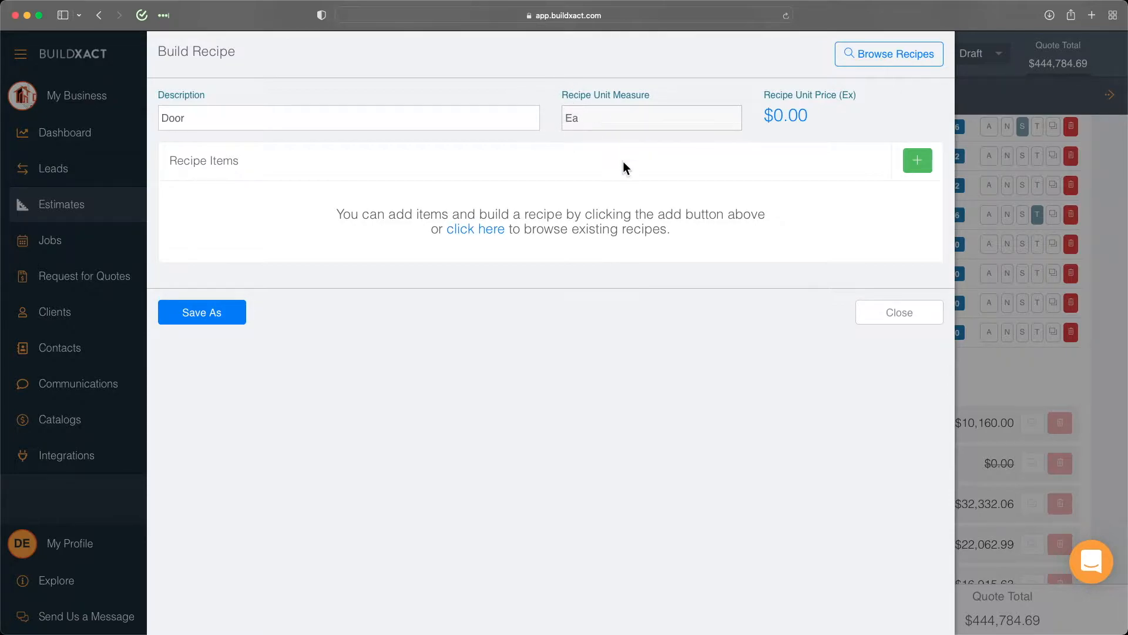
Add recipe items Door at $90 and Jamb at $75
left_click(916, 161)
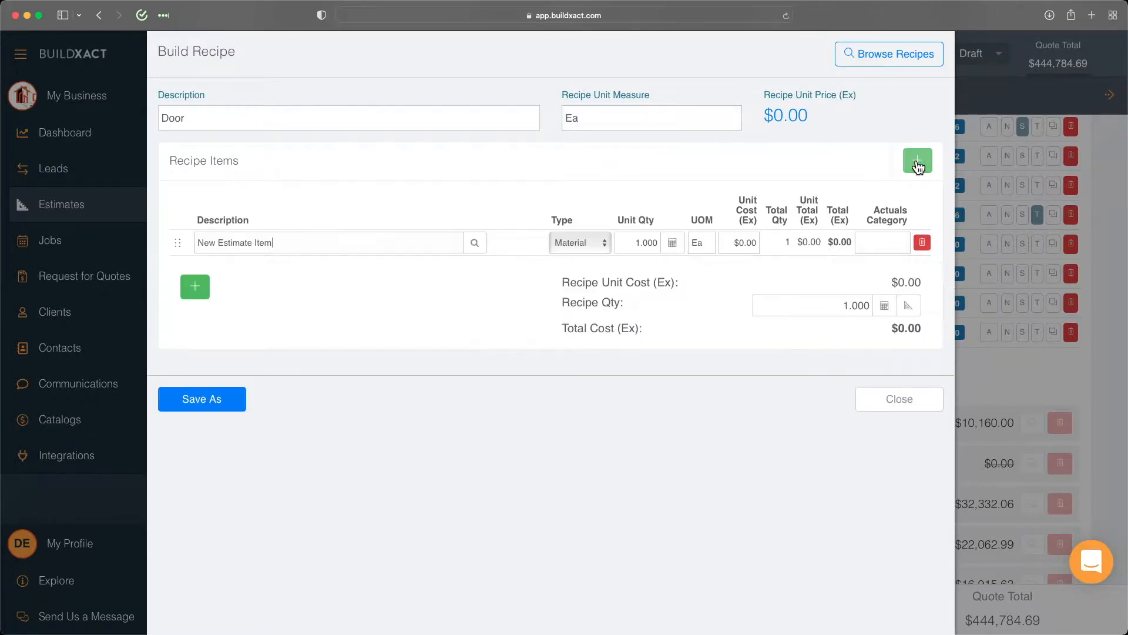
left_click(917, 160)
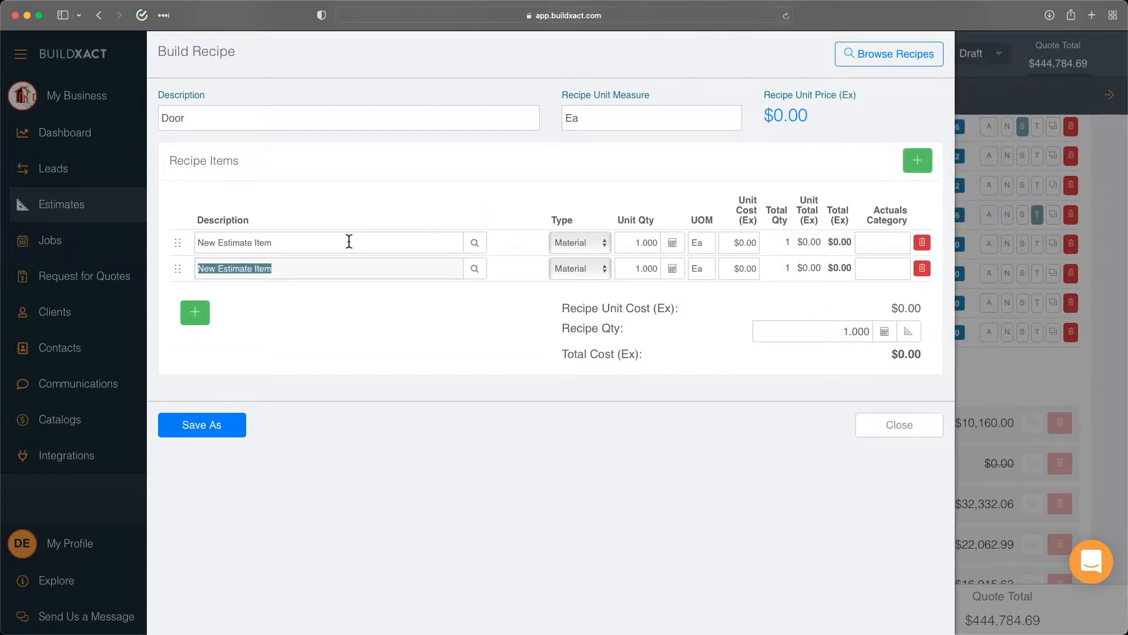
type("D")
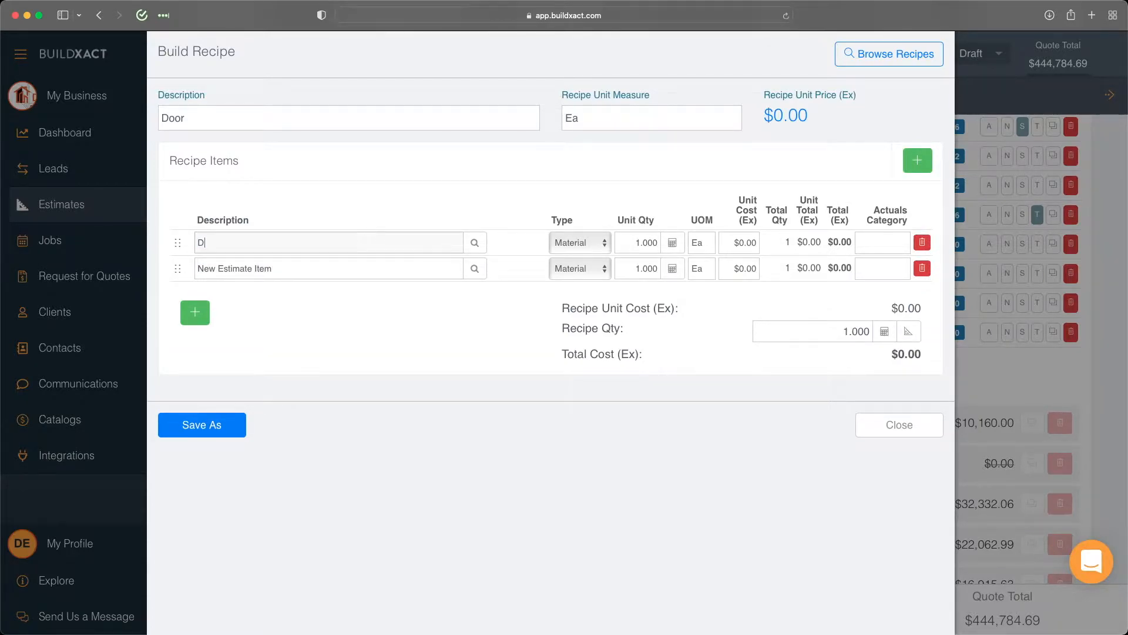
type("oor")
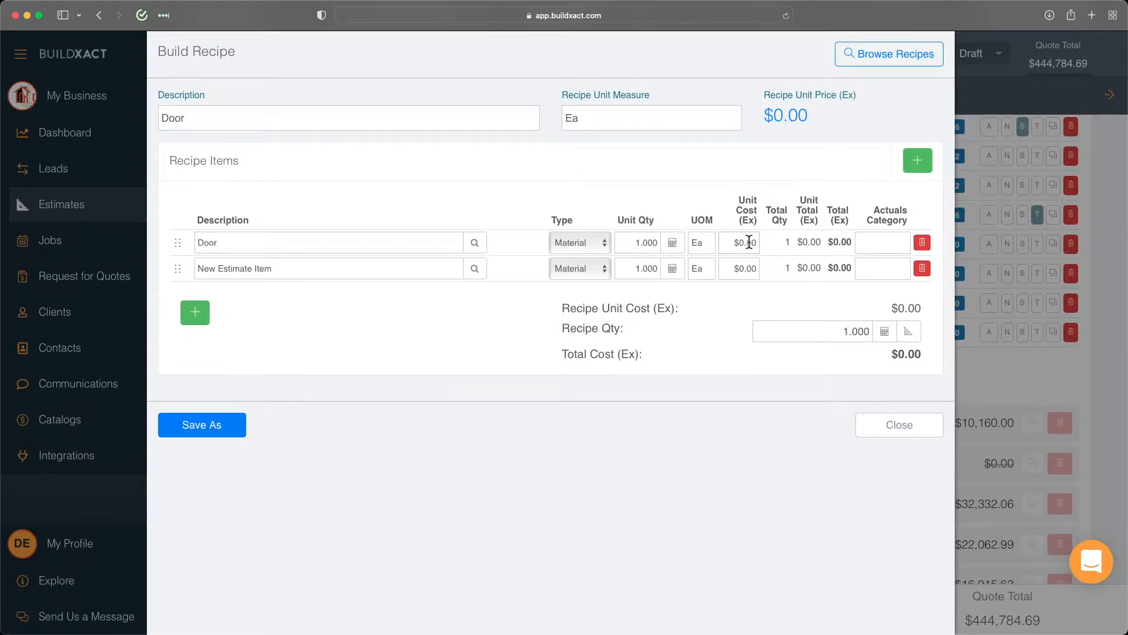
left_click(739, 242)
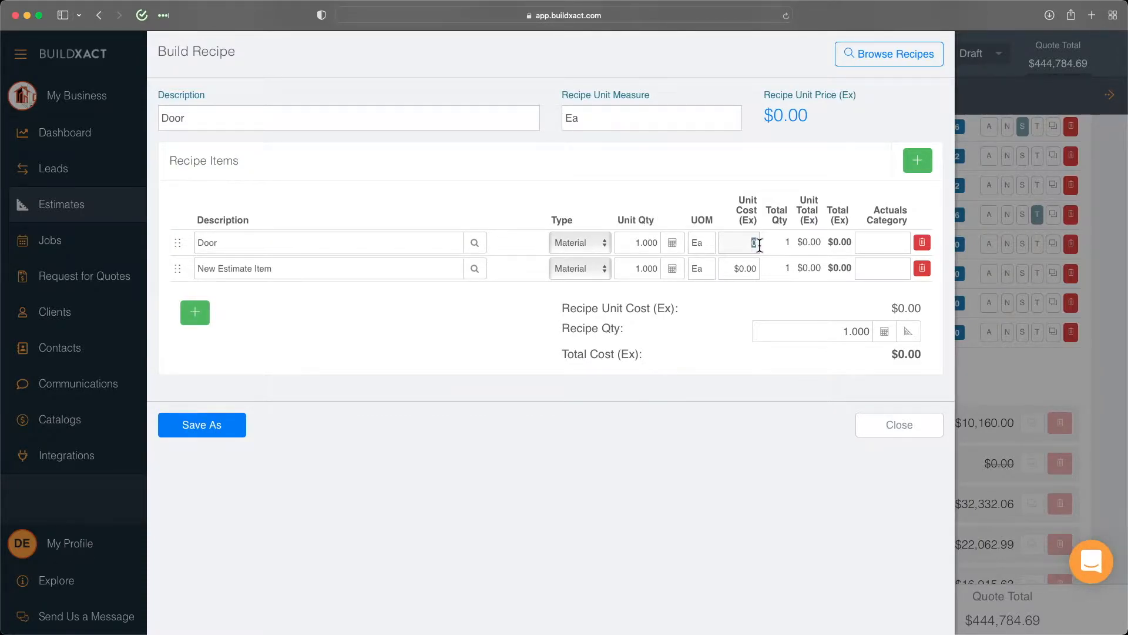
type("90.00")
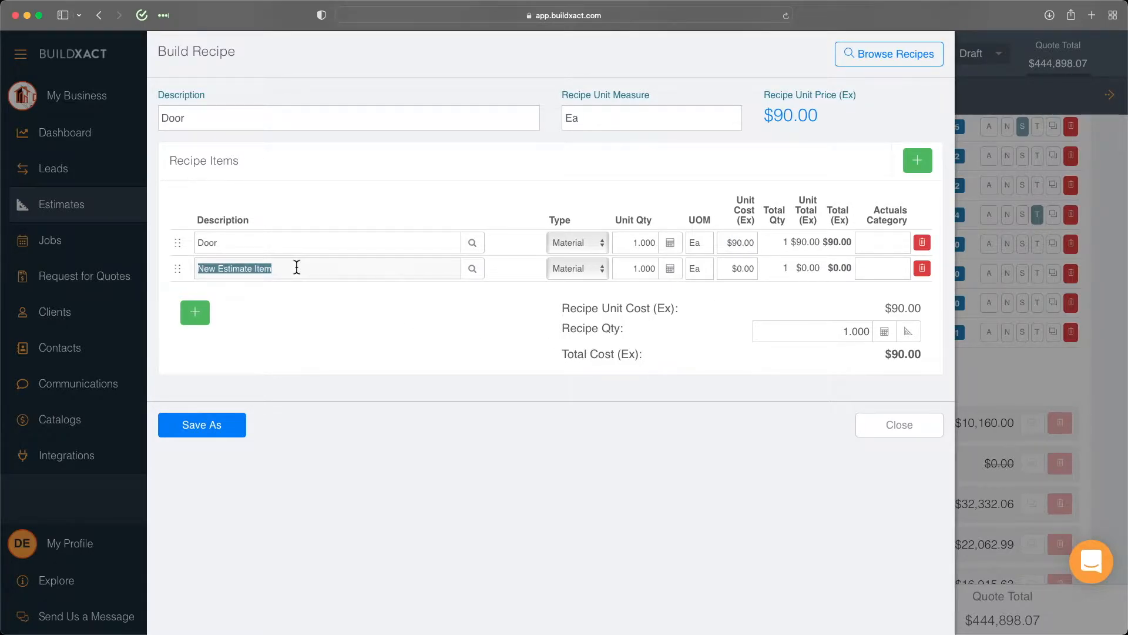
type("Jamb")
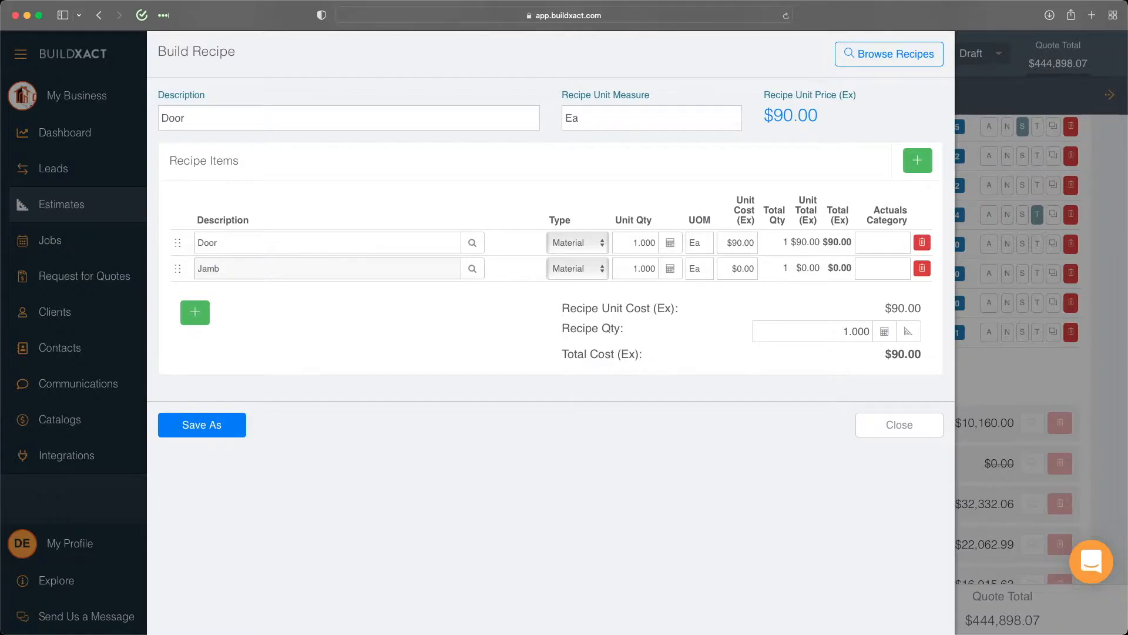
left_click(737, 268)
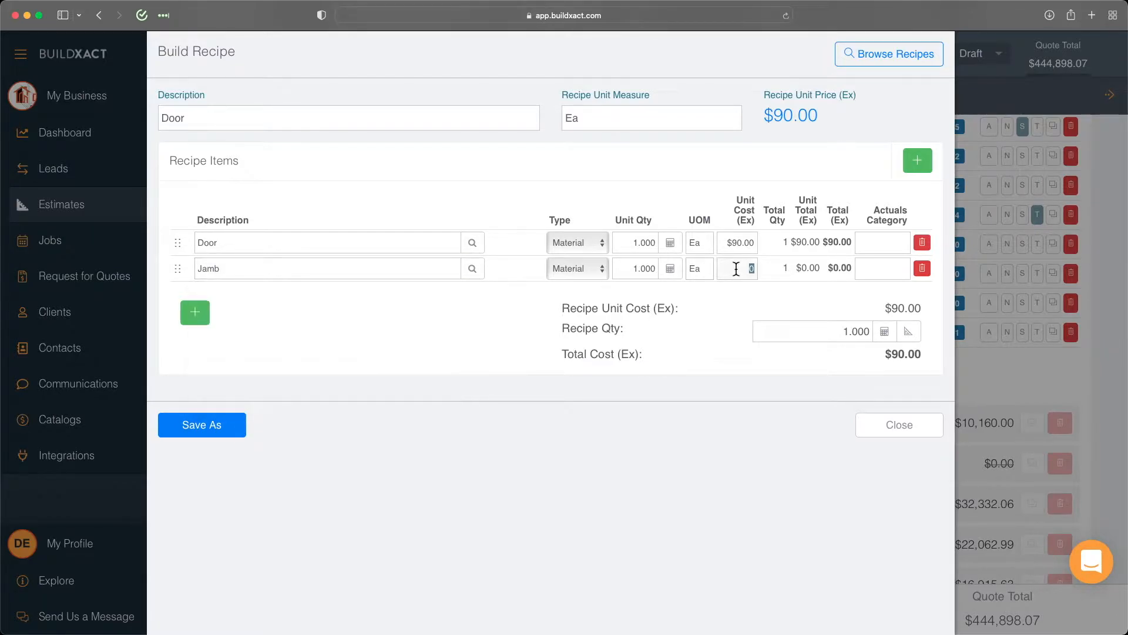
type("75")
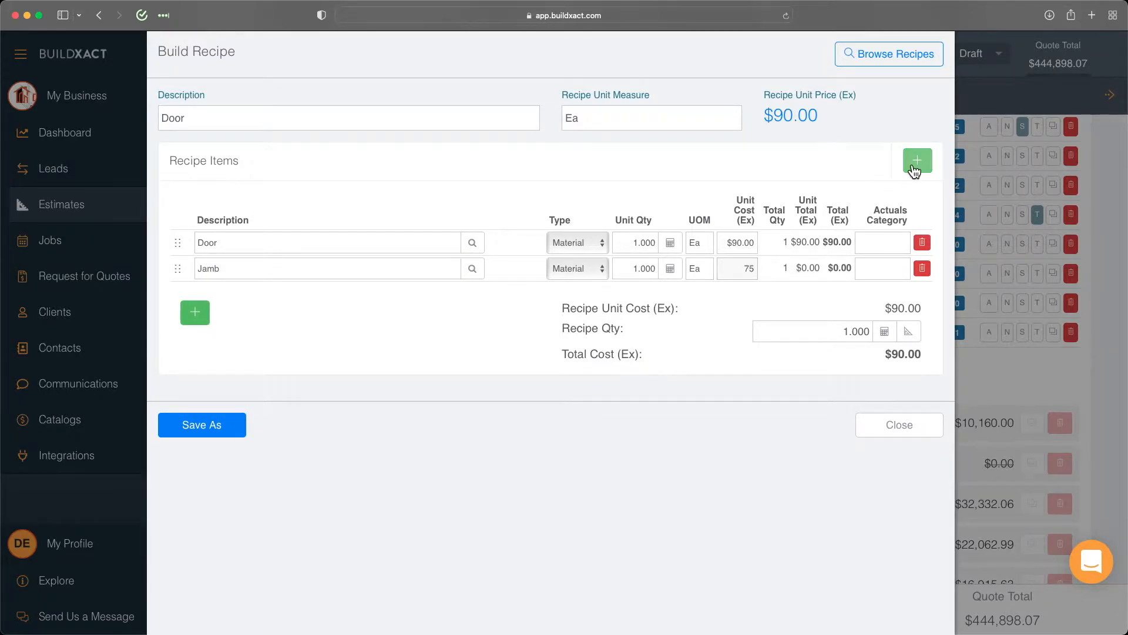
Add a third recipe item named Hinges
left_click(918, 160)
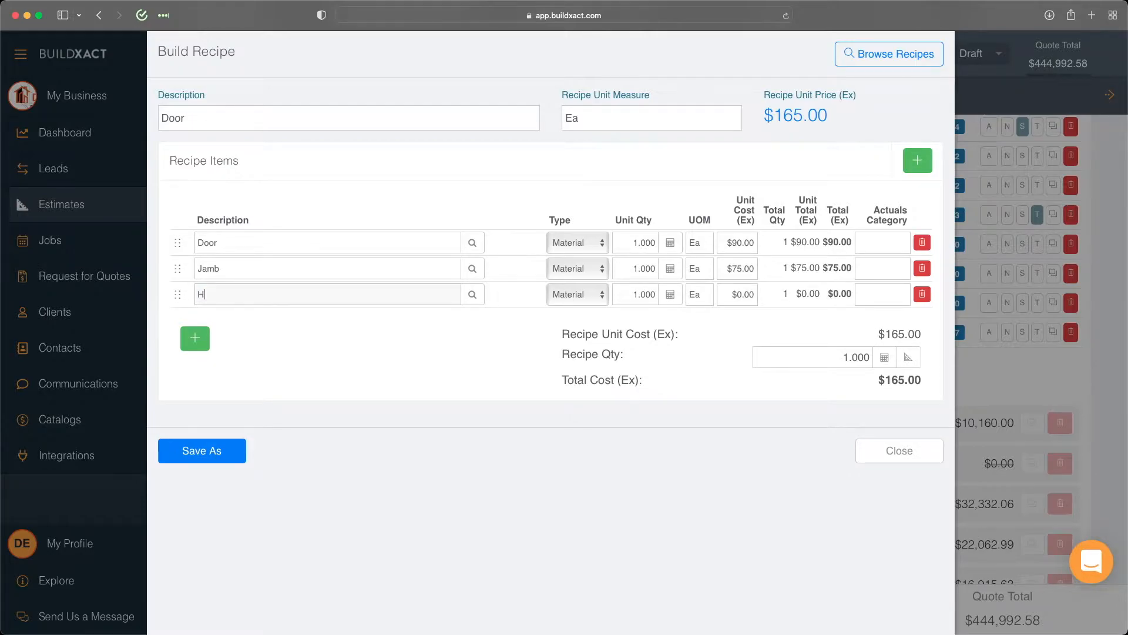
type("inges")
left_click(636, 294)
type("3.000")
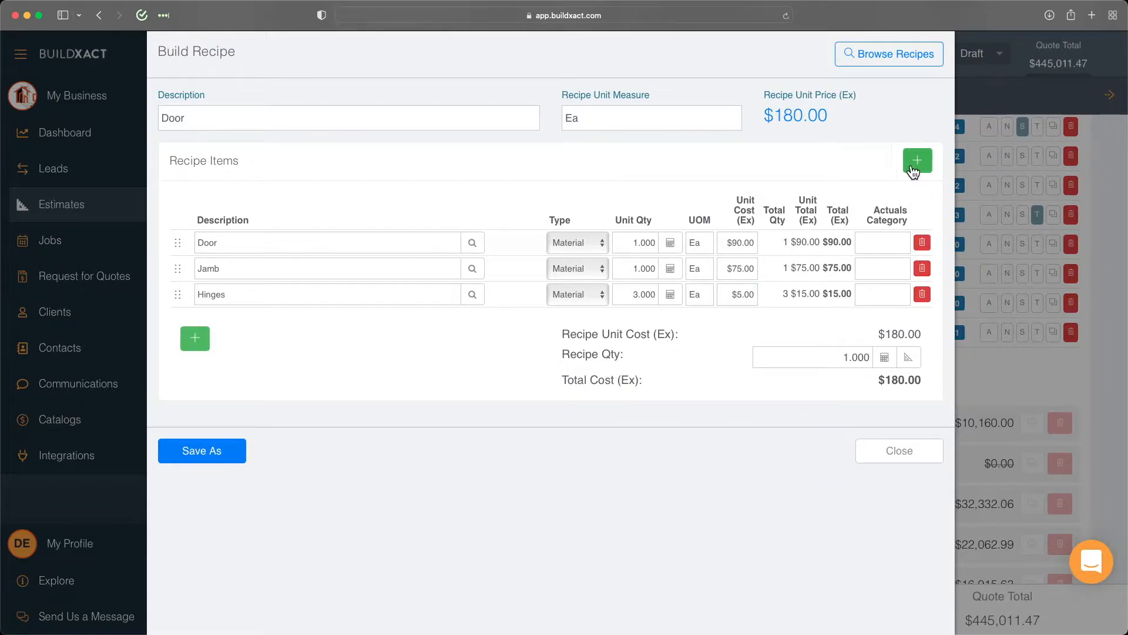
Add Moulding at 33 lf and $1.21, then start a fifth recipe item
left_click(916, 161)
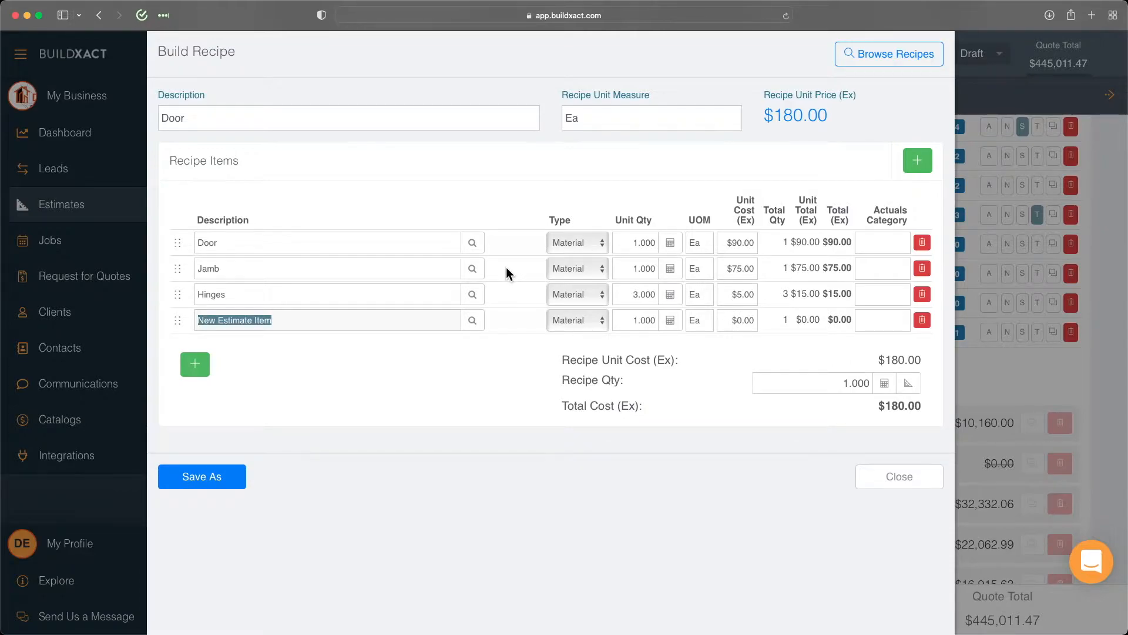
type("Moulding")
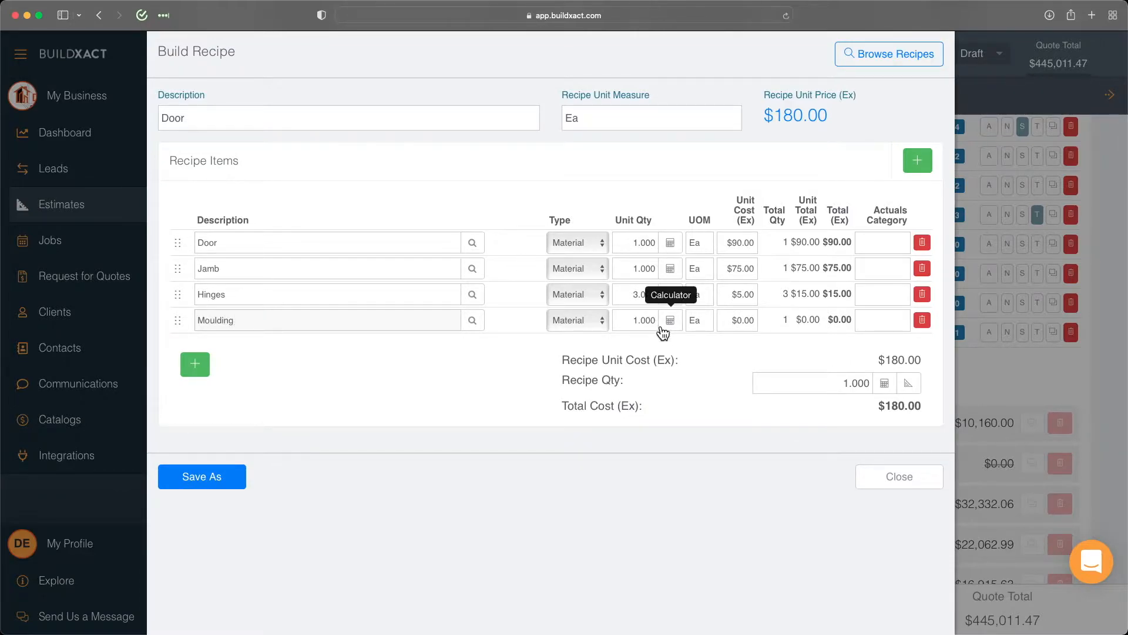
left_click(641, 319)
type("33'")
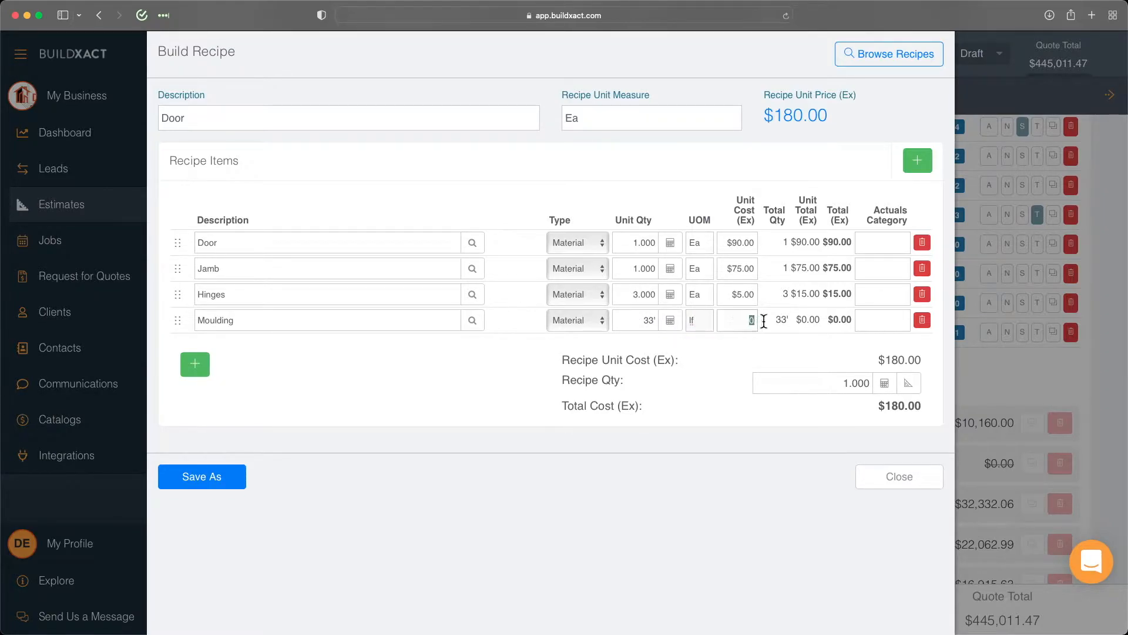
mouse_move(756, 365)
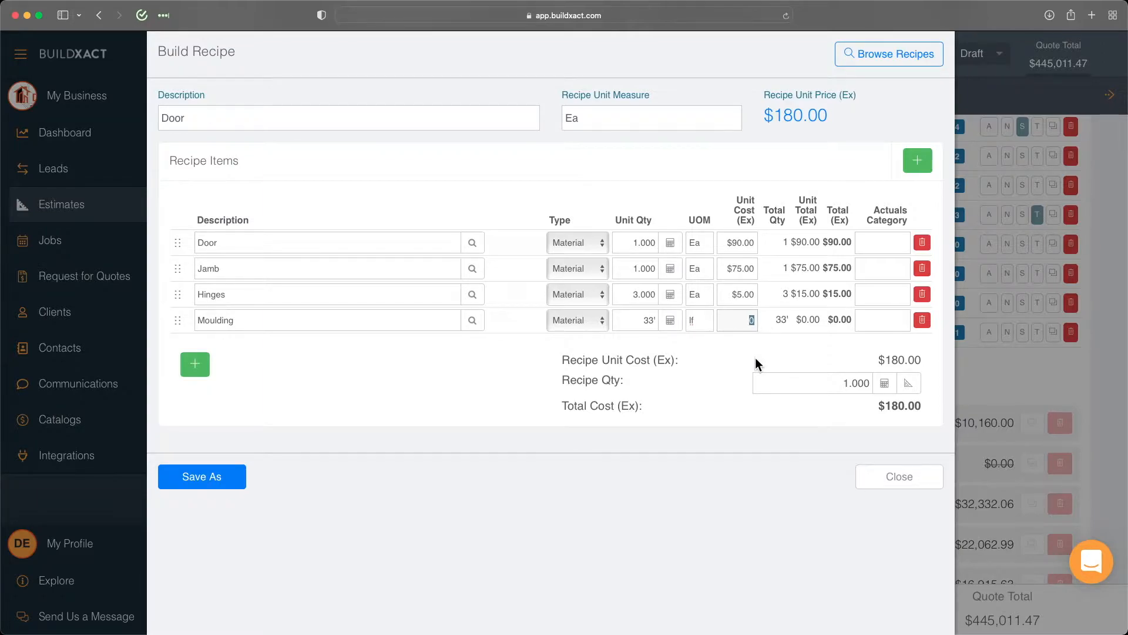
type("1.21")
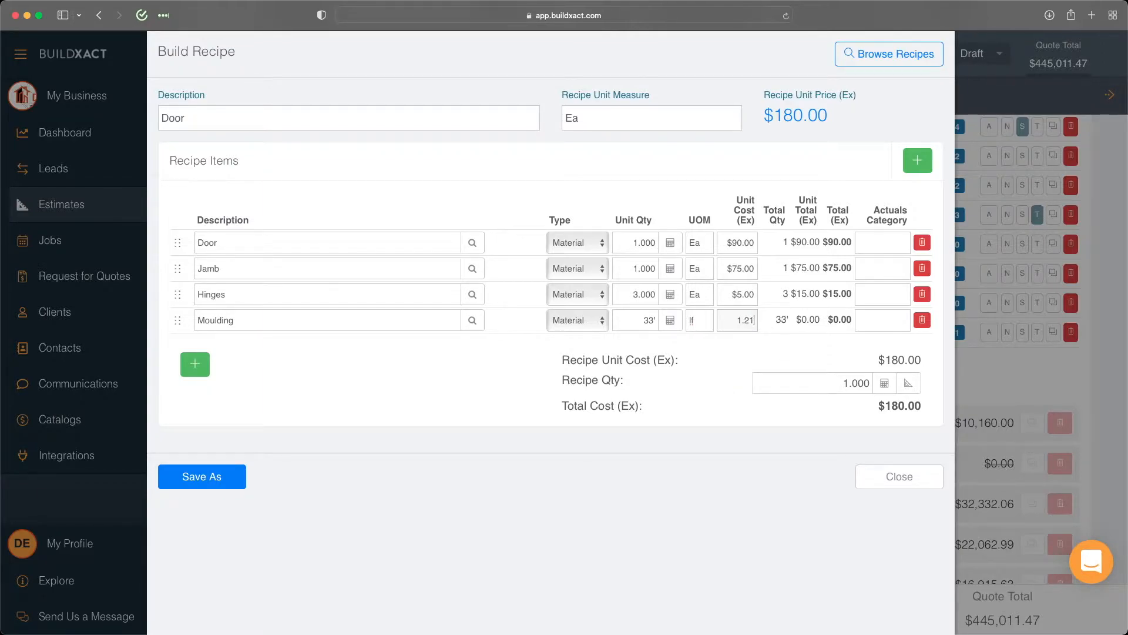
left_click(194, 364)
type("Labor")
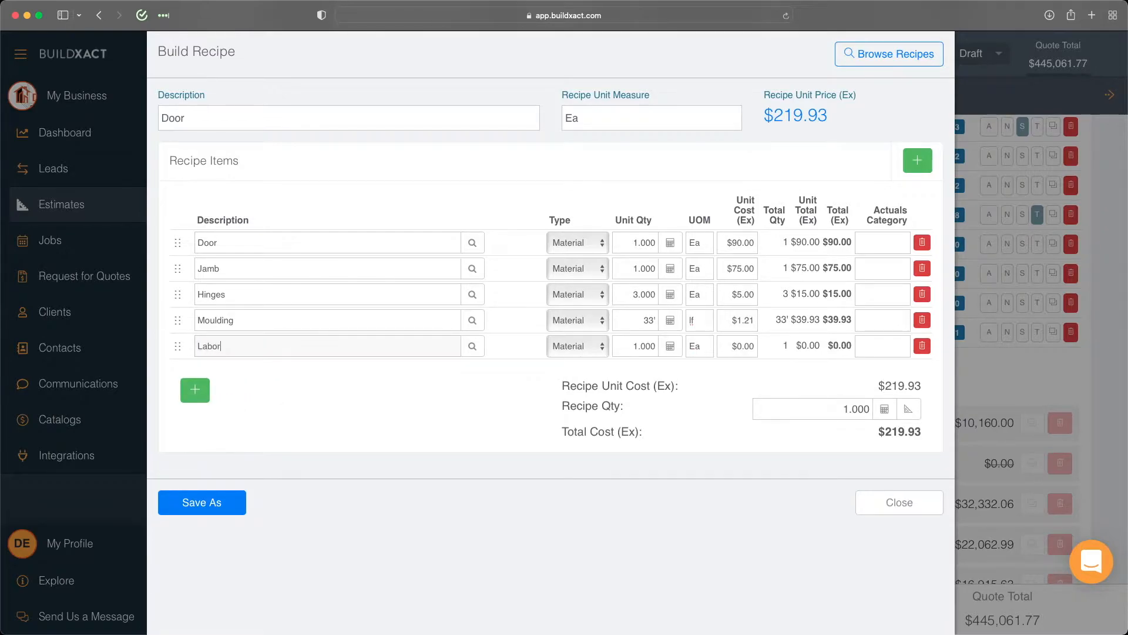
Give the Labor item 0.5 hour at $37.00
left_click(641, 345)
type("0.500")
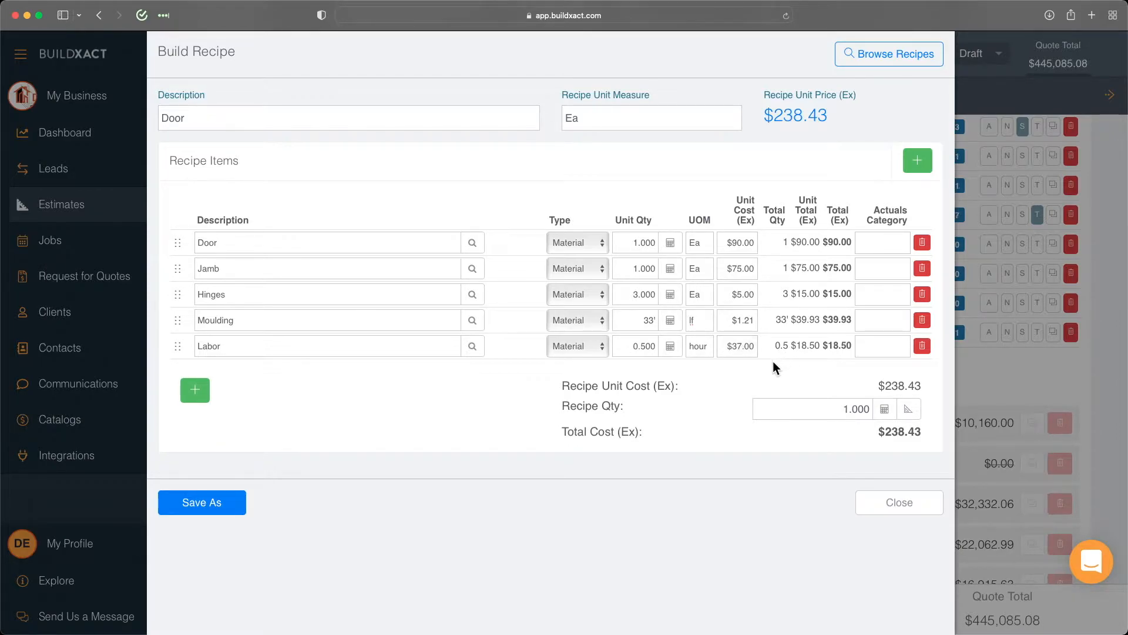
left_click(651, 117)
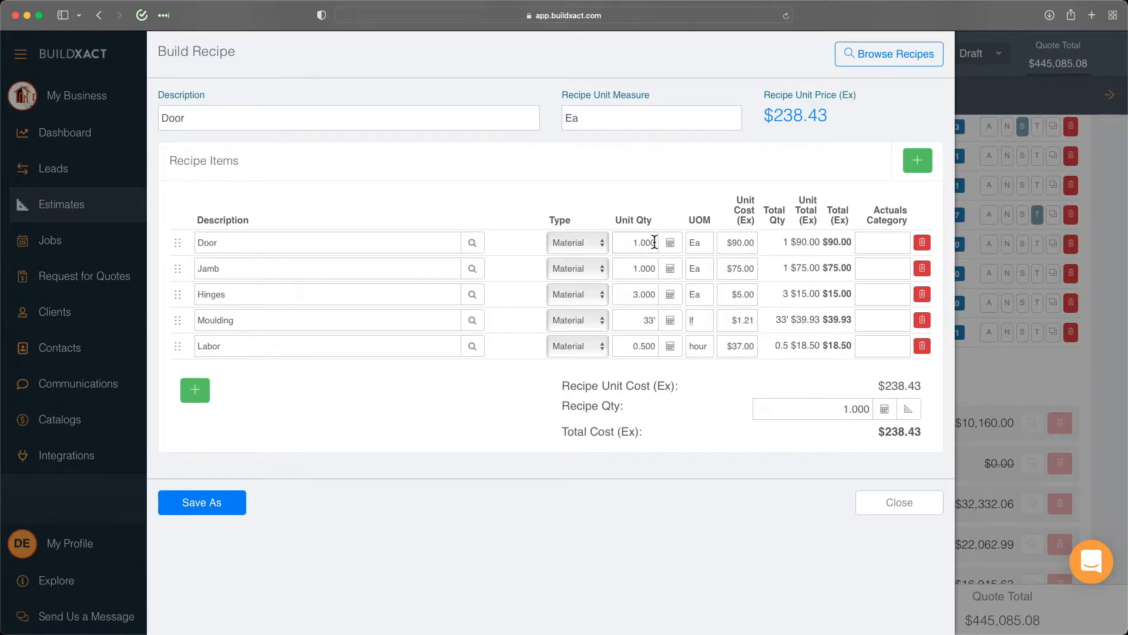
mouse_move(646, 320)
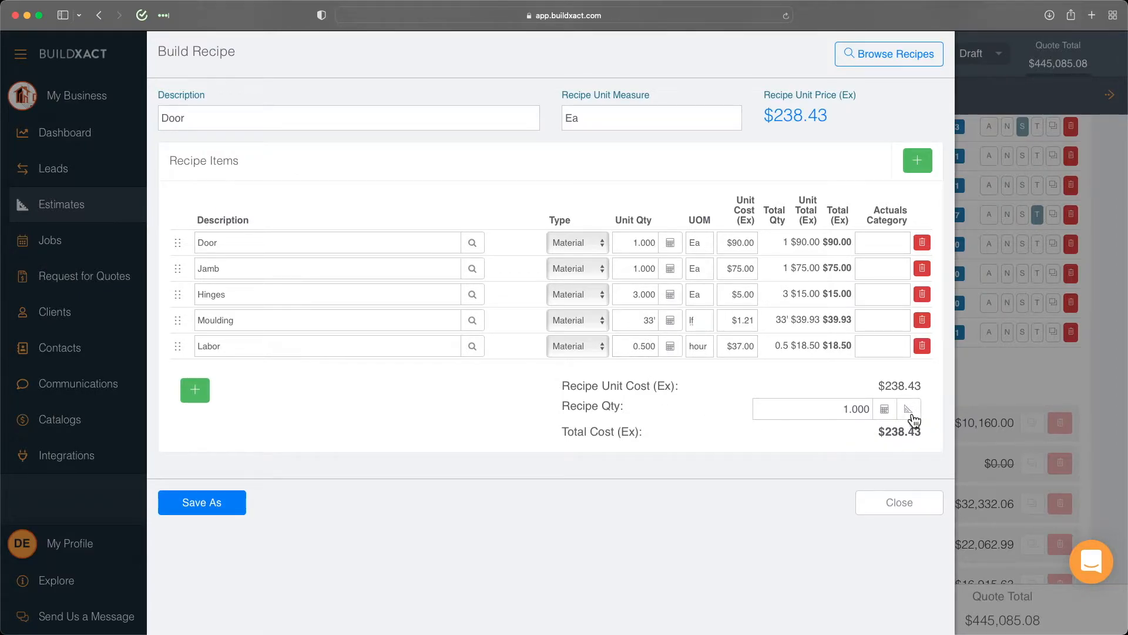
mouse_move(910, 409)
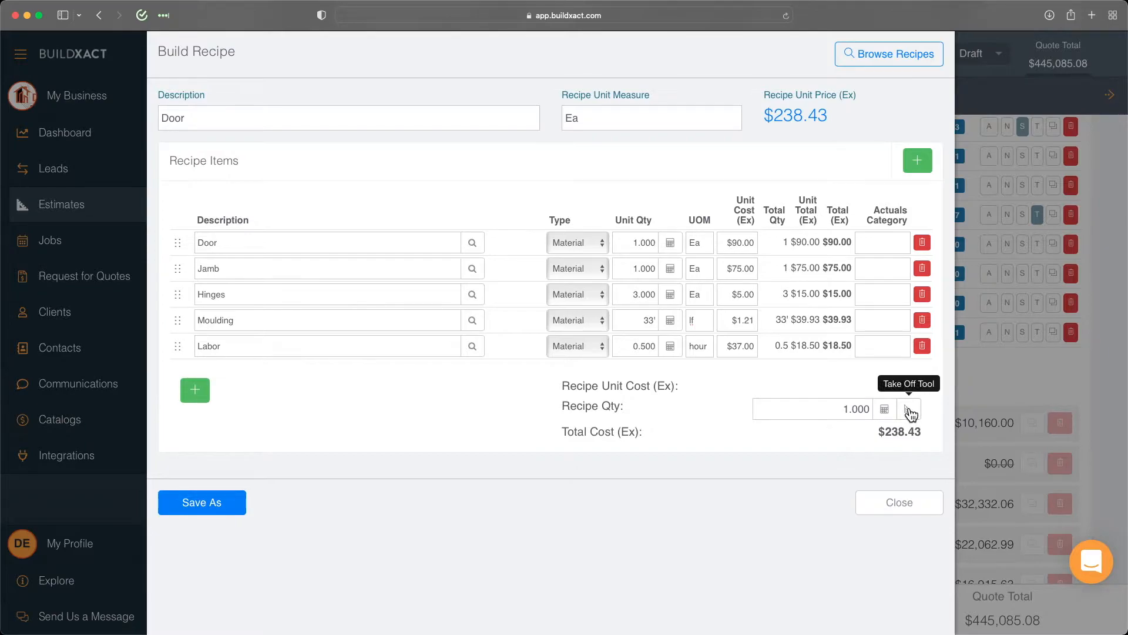
Count five doors on the First floor plan as the Door recipe quantity
left_click(909, 414)
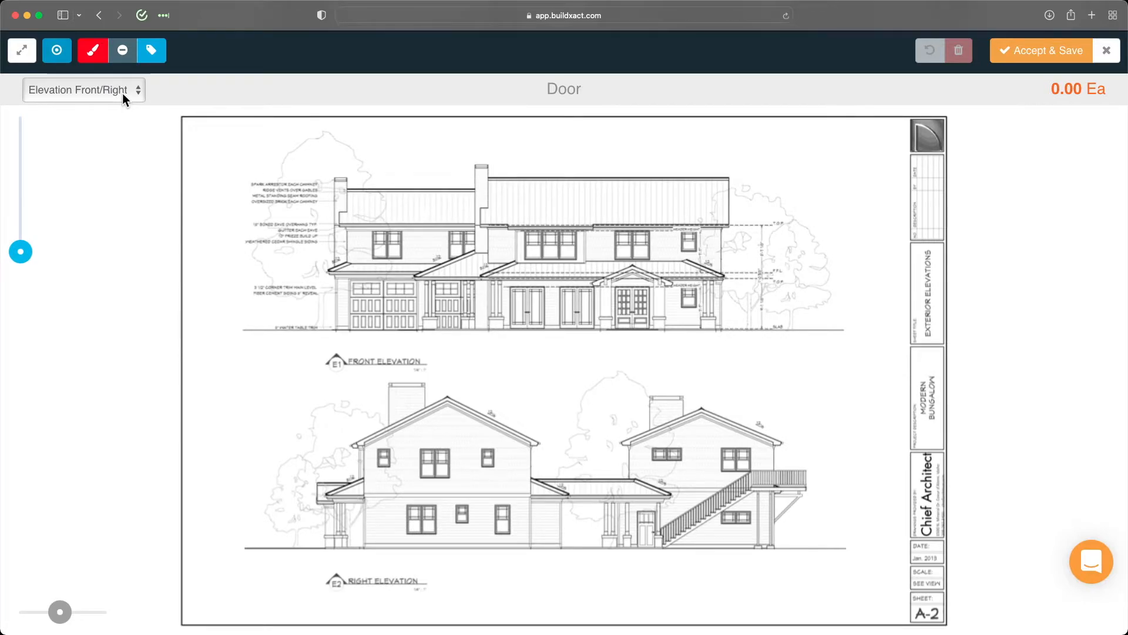
left_click(81, 89)
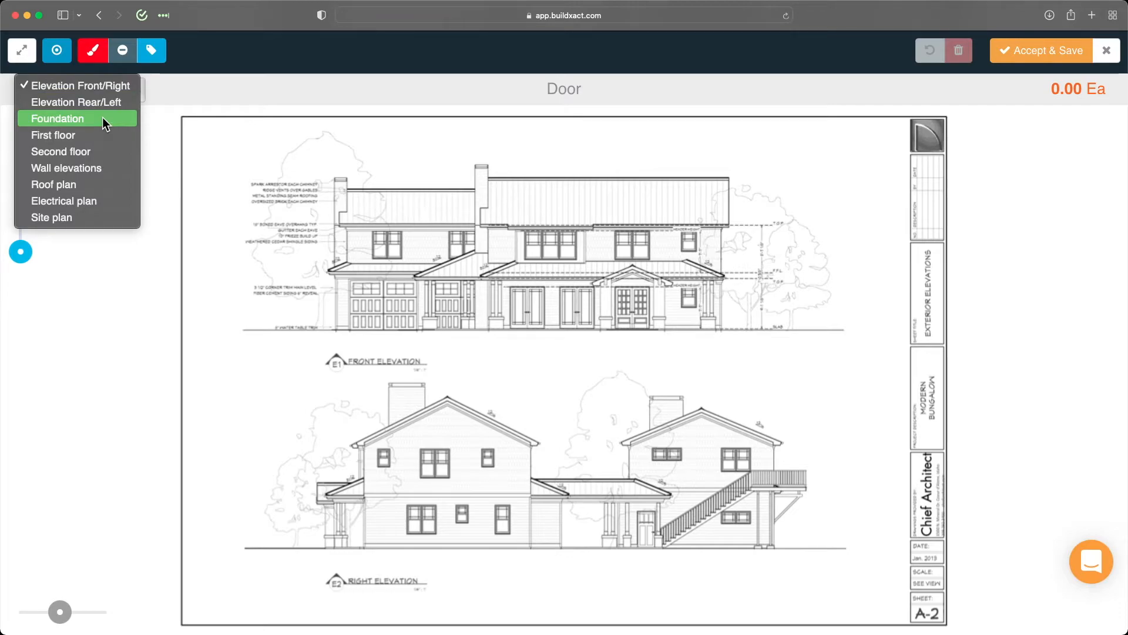
left_click(53, 135)
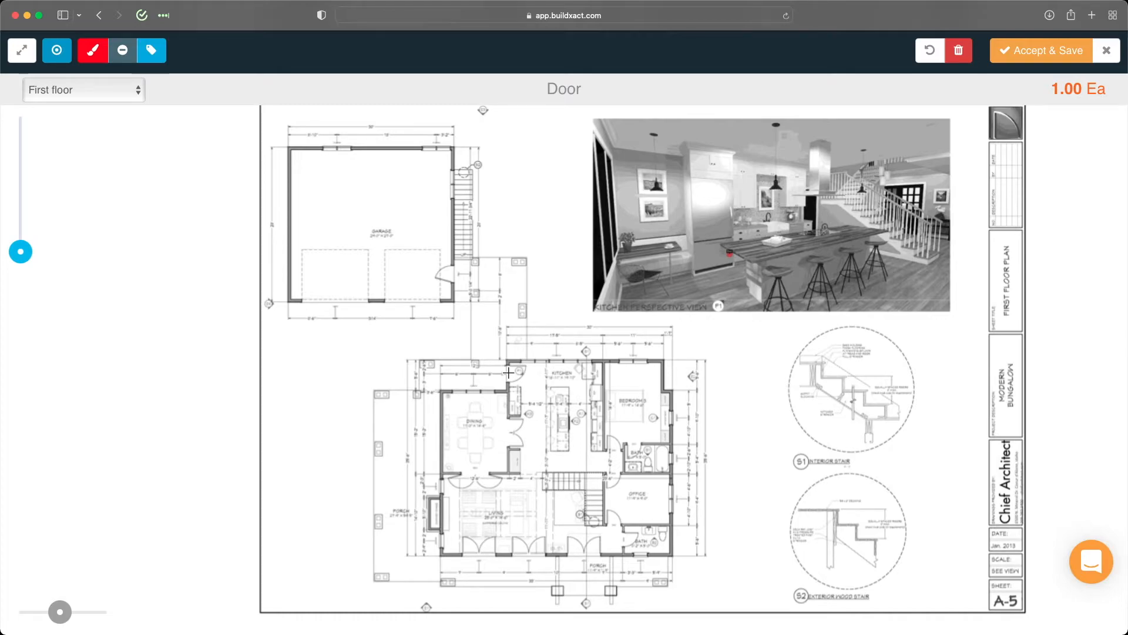
left_click(508, 372)
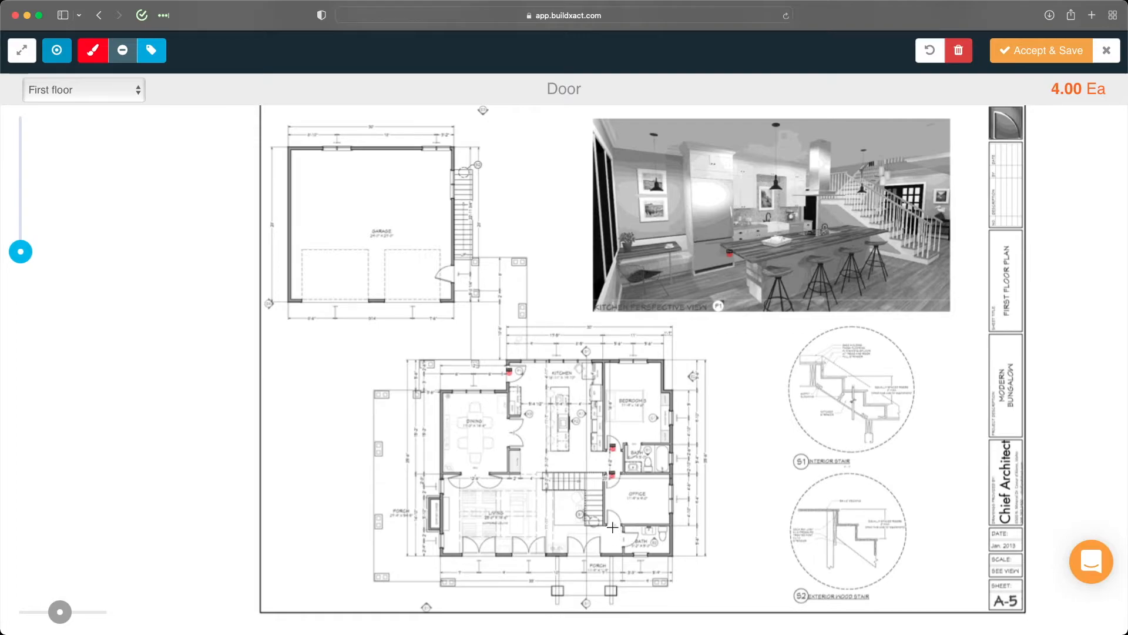
left_click(513, 451)
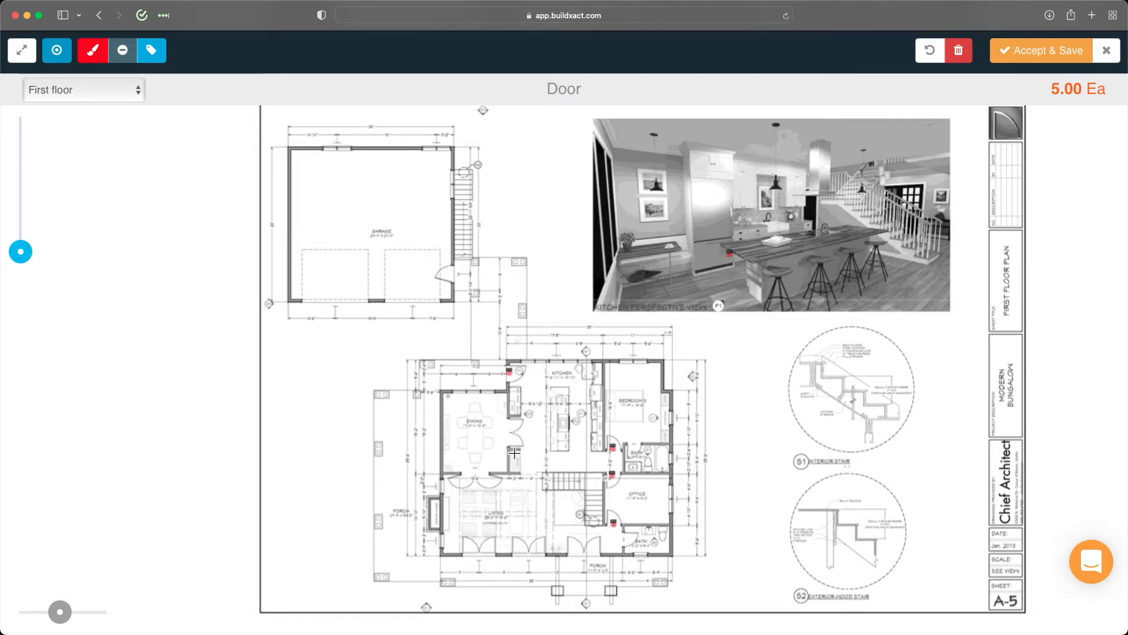
mouse_move(443, 417)
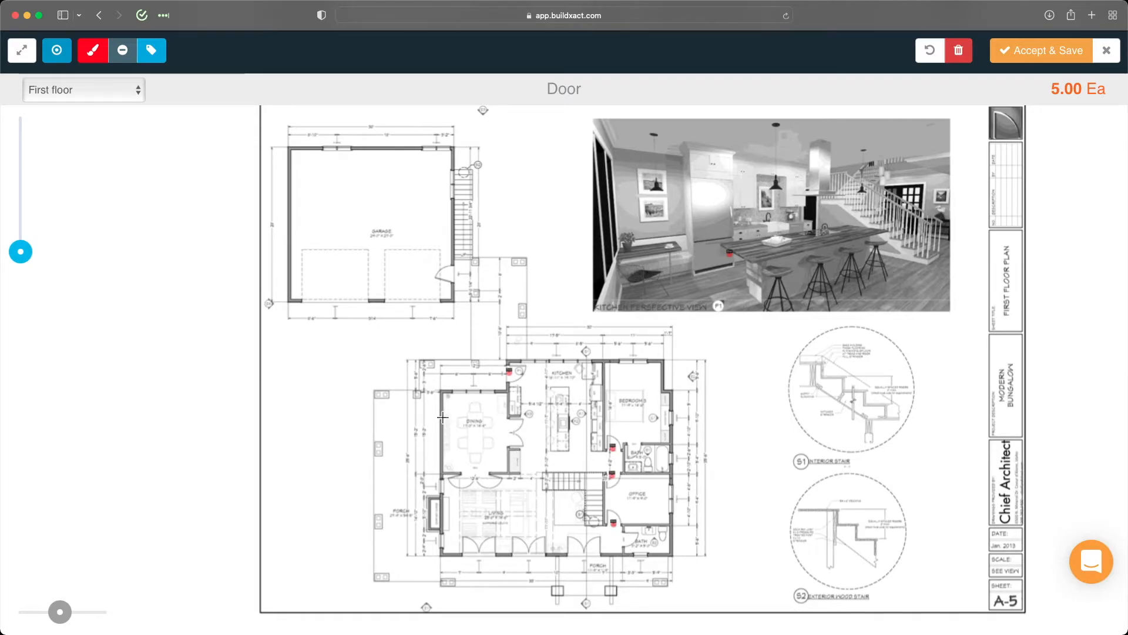
mouse_move(657, 505)
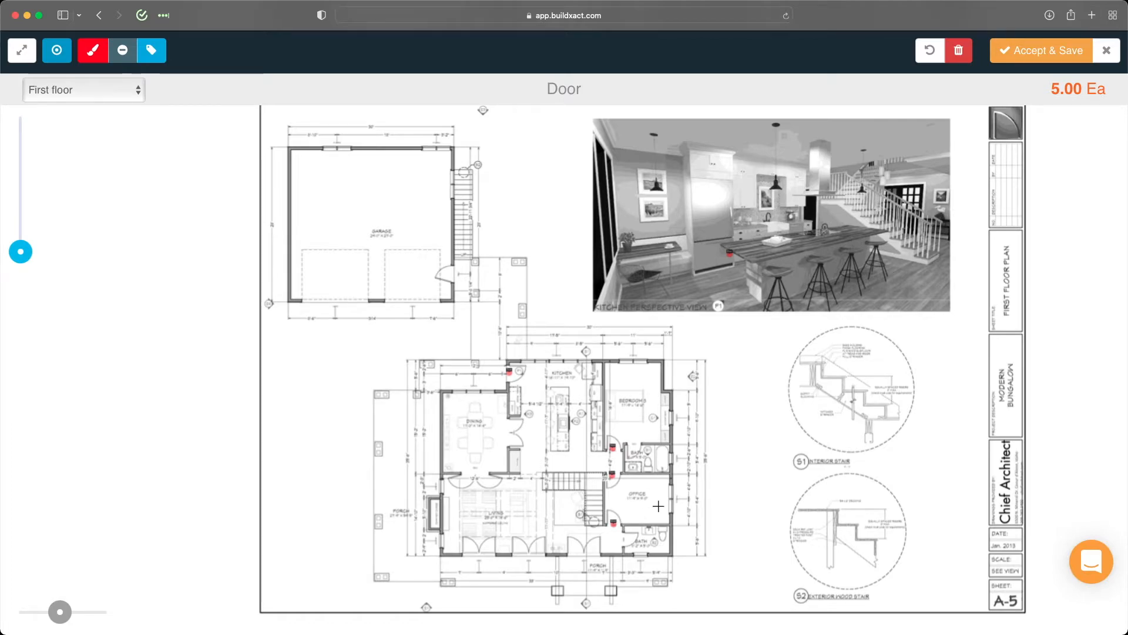
mouse_move(1042, 51)
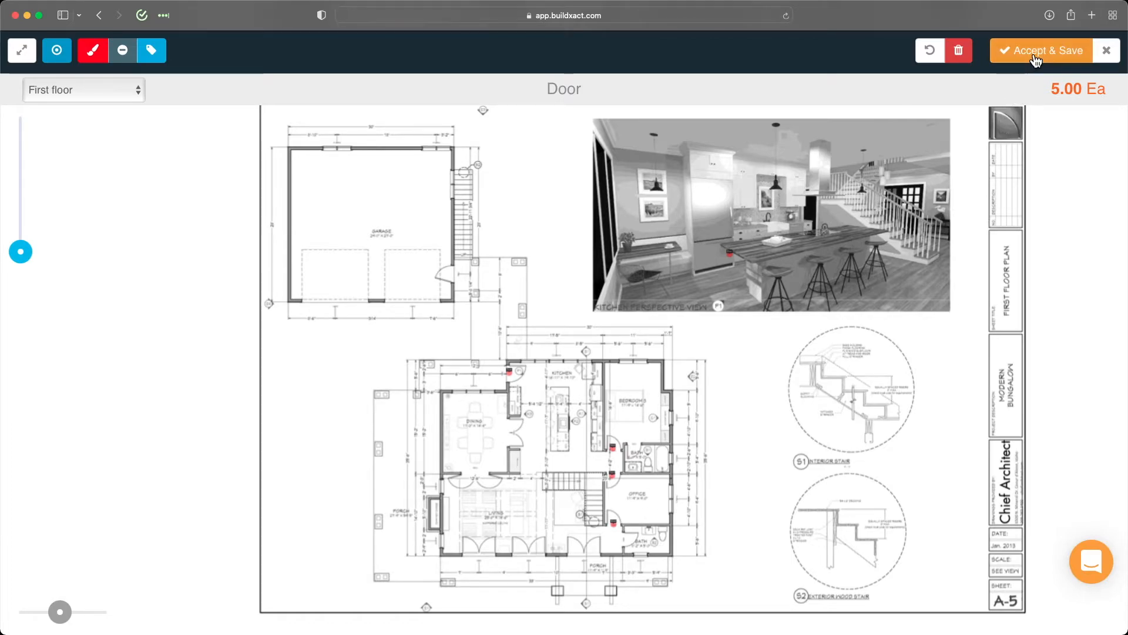
left_click(1040, 51)
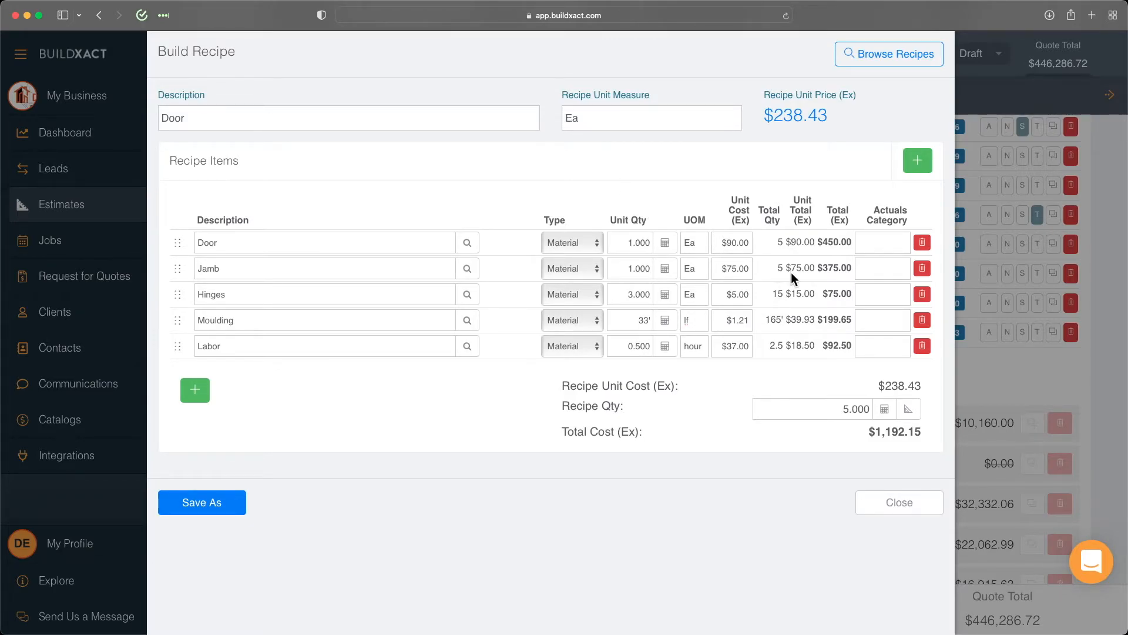
mouse_move(777, 320)
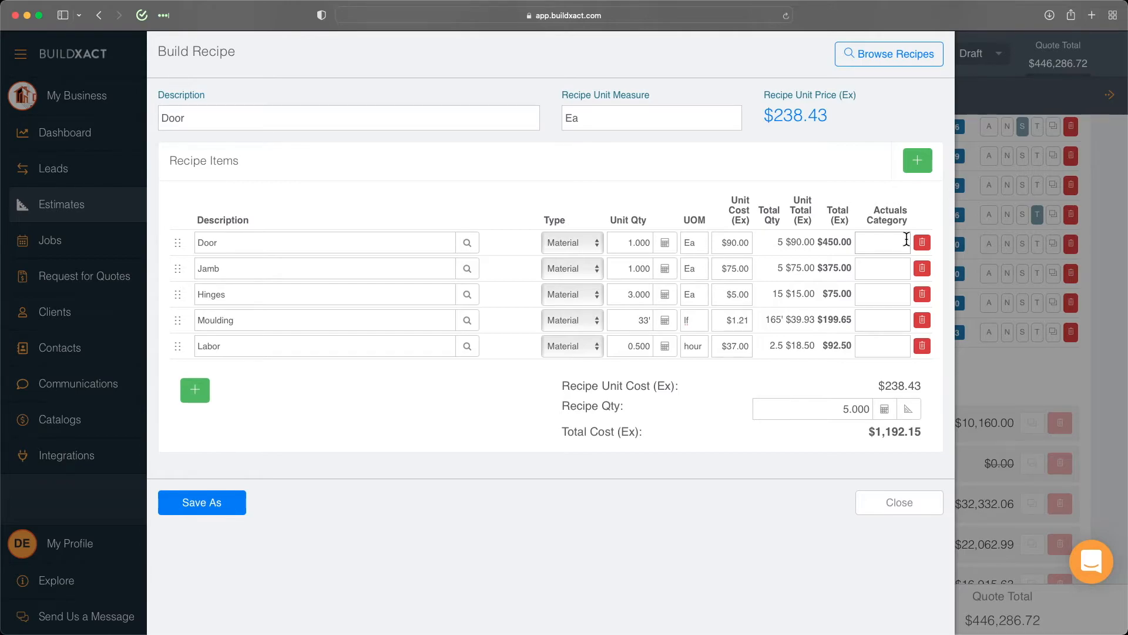
mouse_move(888, 249)
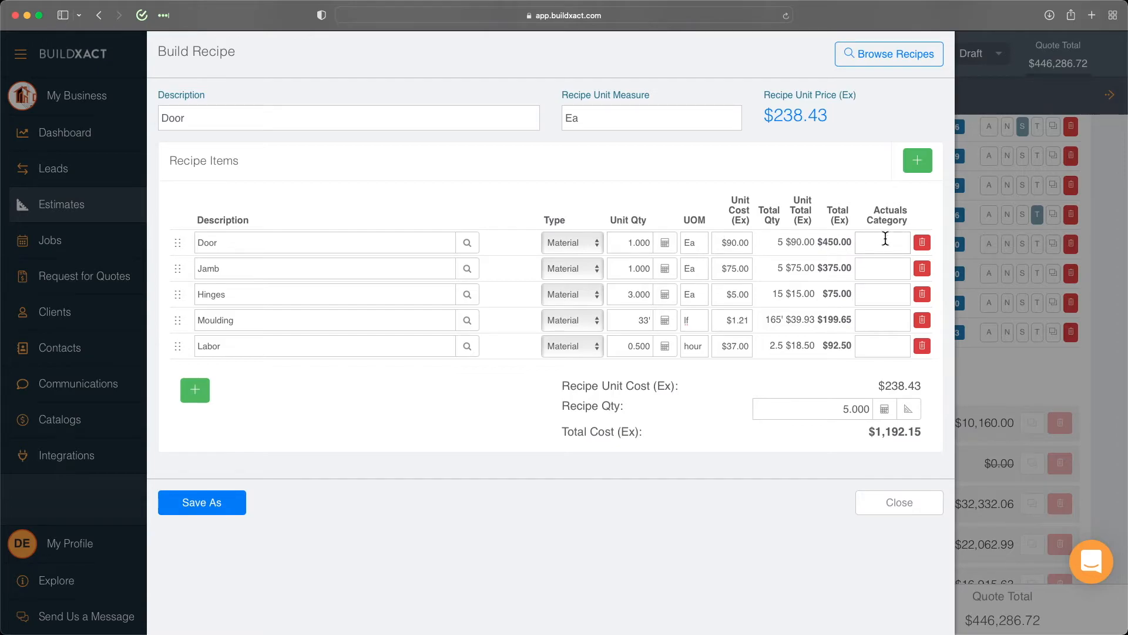
Assign the Kitchen and Bathroom Woodwork actuals category to the Door item
left_click(883, 242)
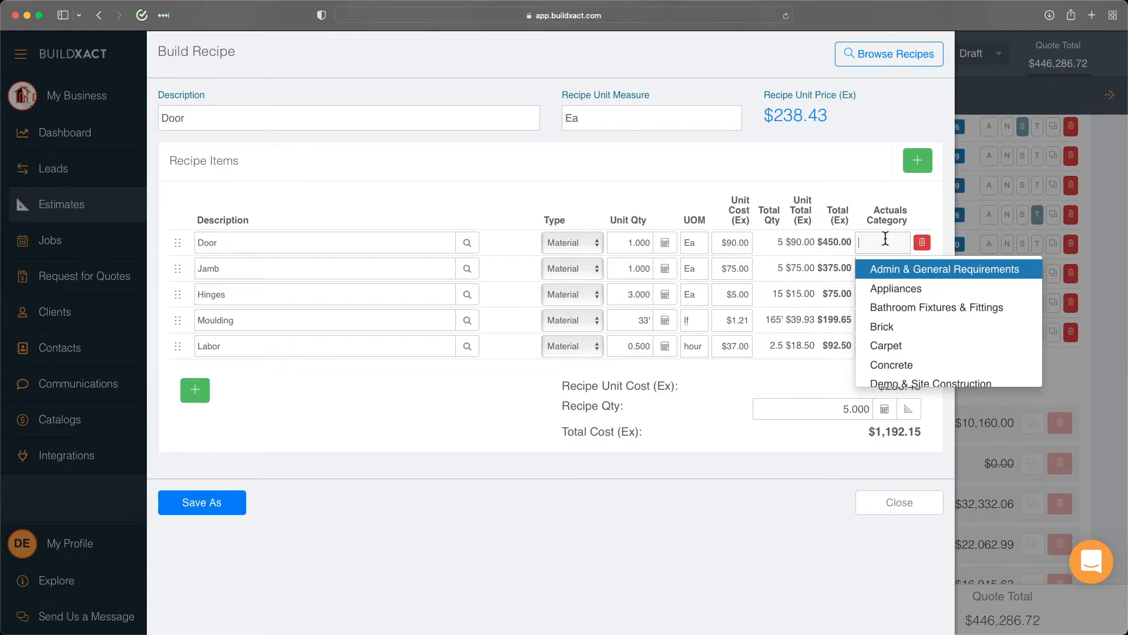
mouse_move(911, 310)
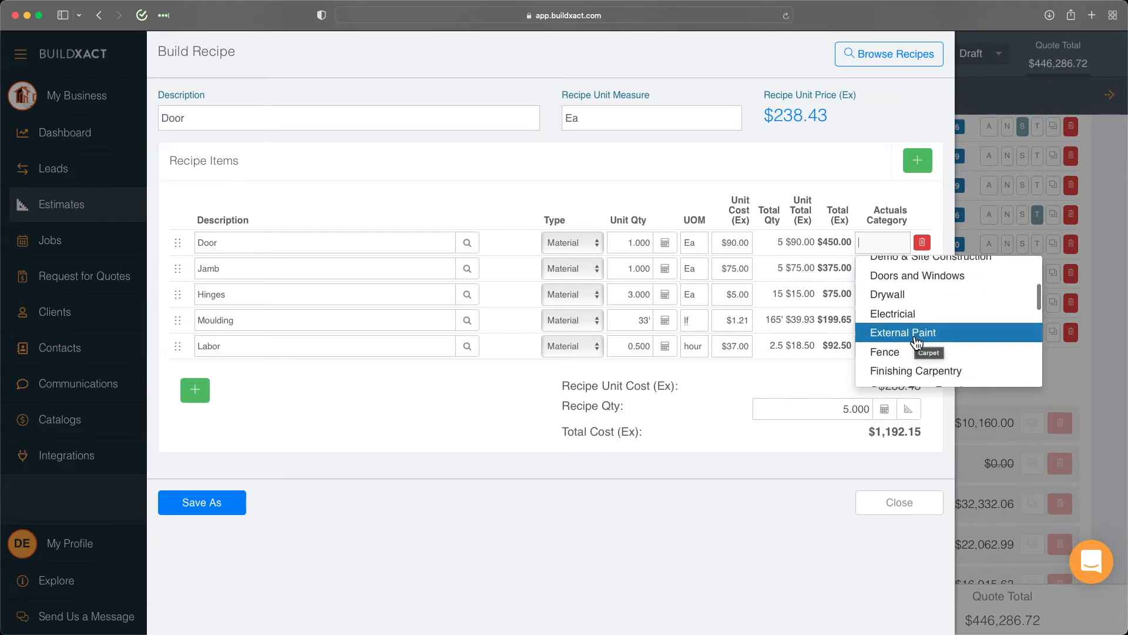
scroll("down", 3)
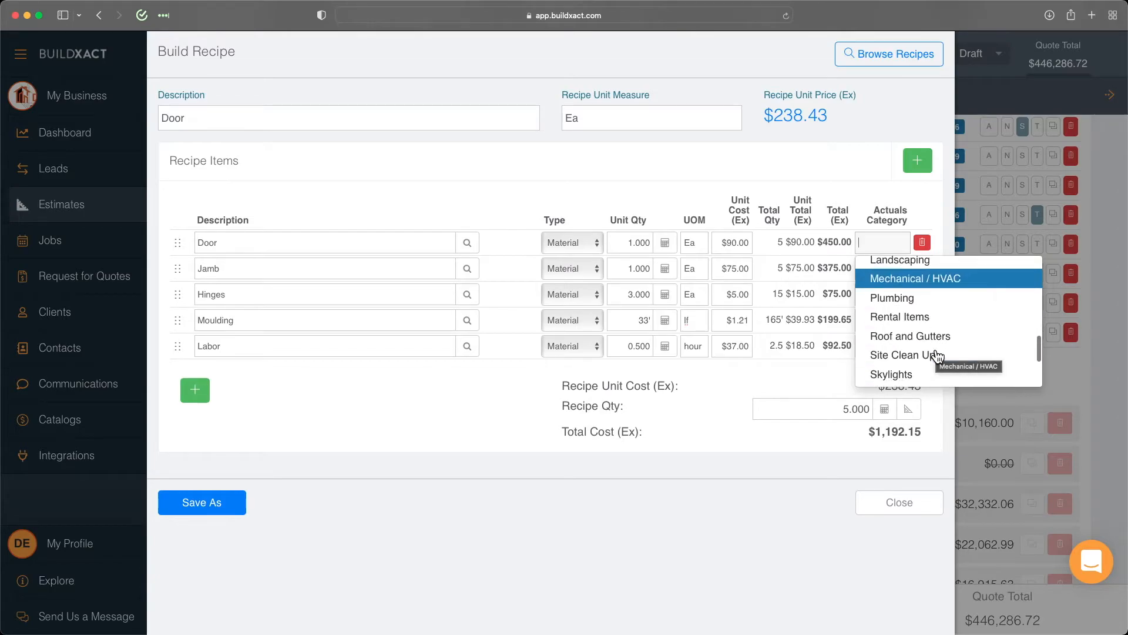
scroll("down", 3)
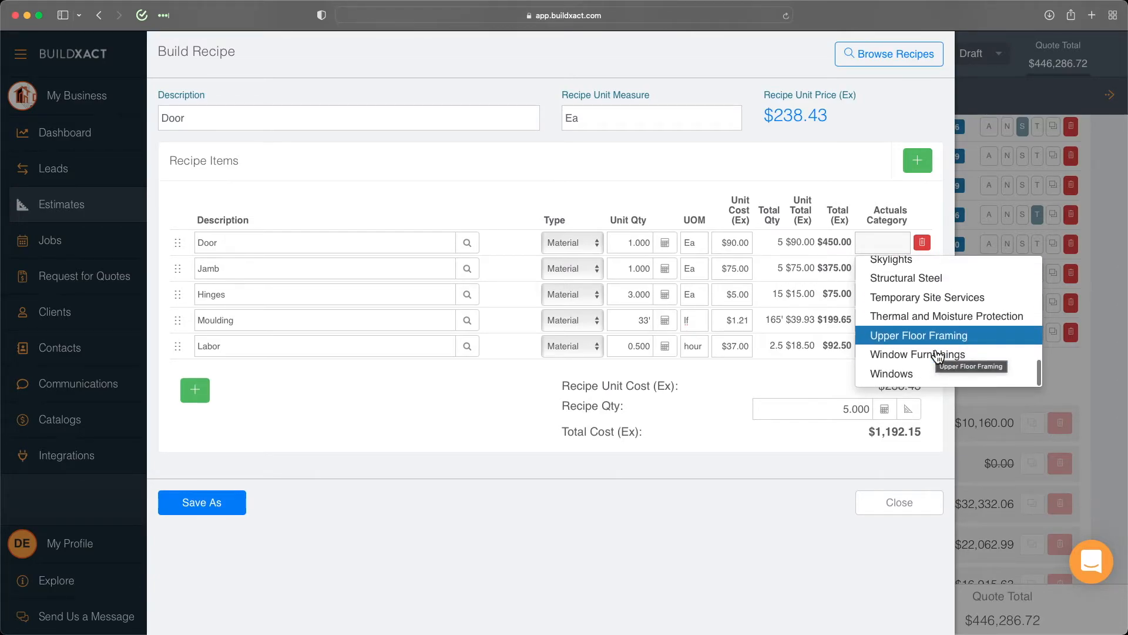
mouse_move(927, 373)
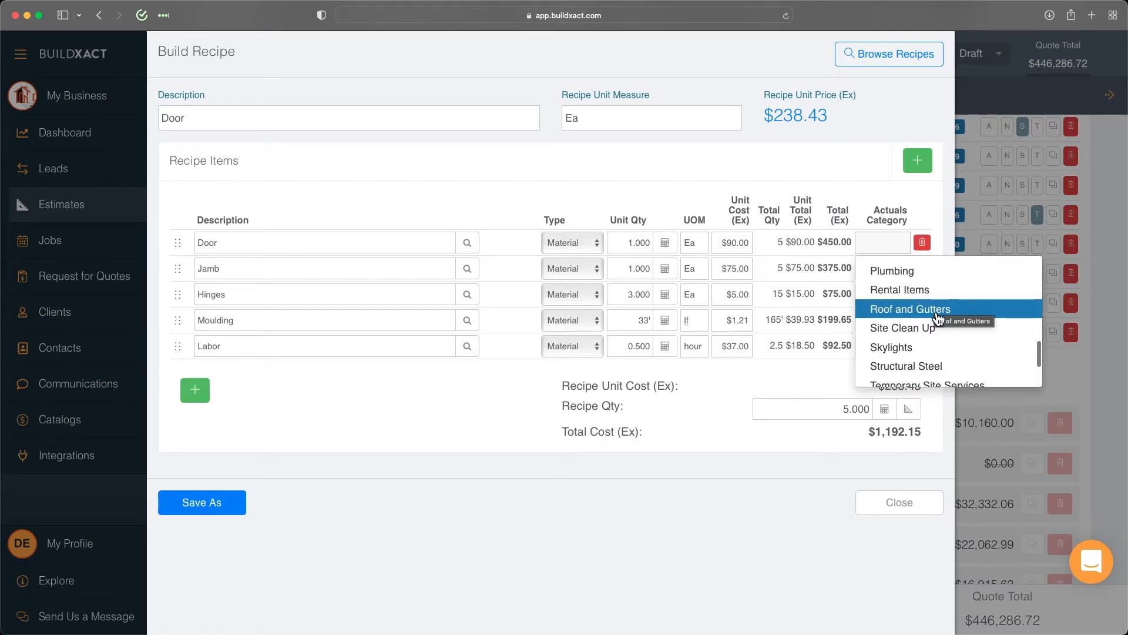
scroll("up", 3)
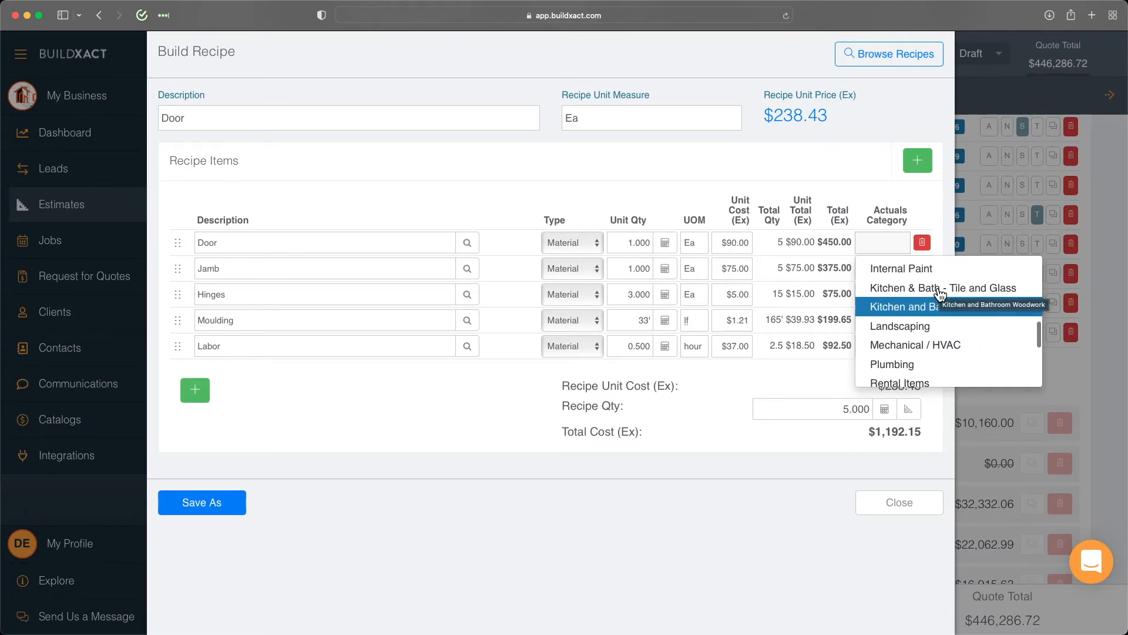
left_click(921, 305)
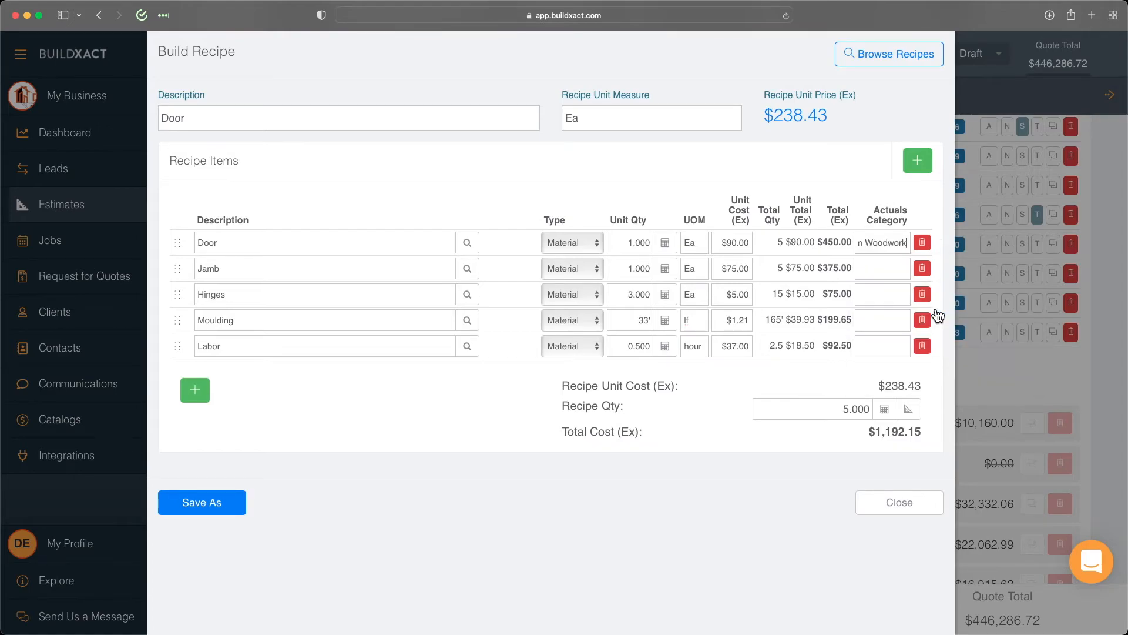
mouse_move(777, 249)
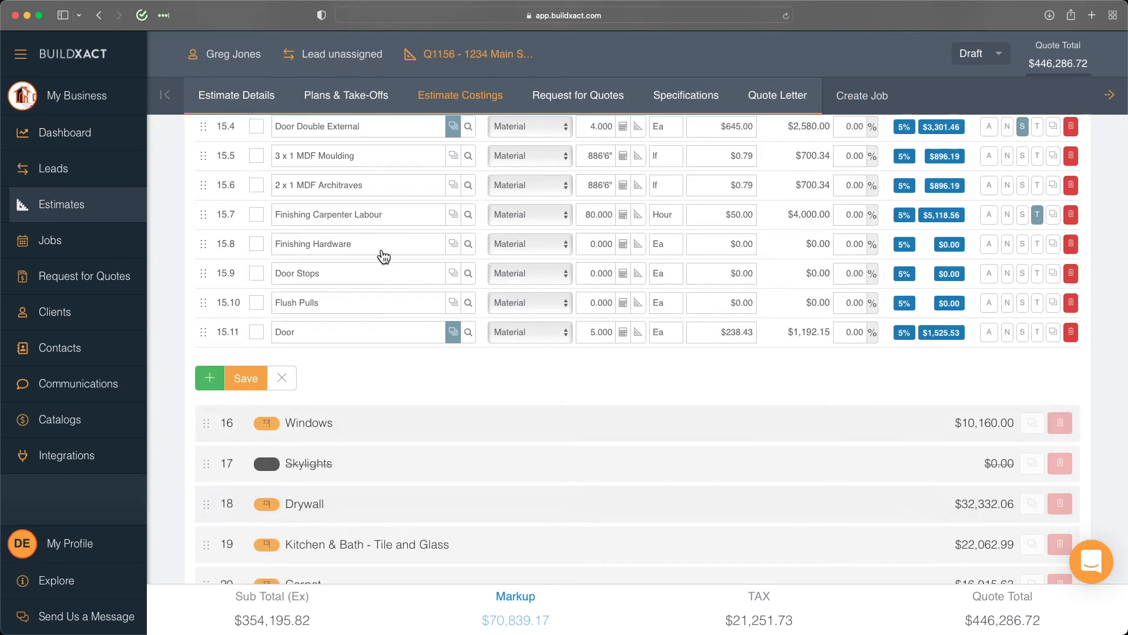
mouse_move(454, 332)
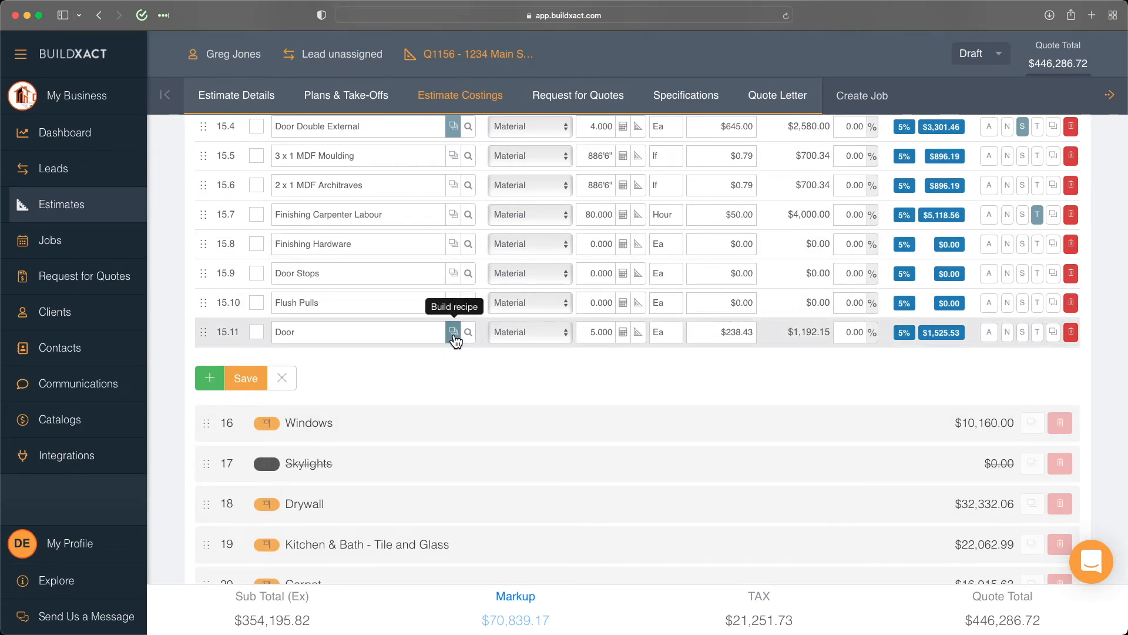
Reopen the recipe behind estimate line 15.11 Door
left_click(453, 332)
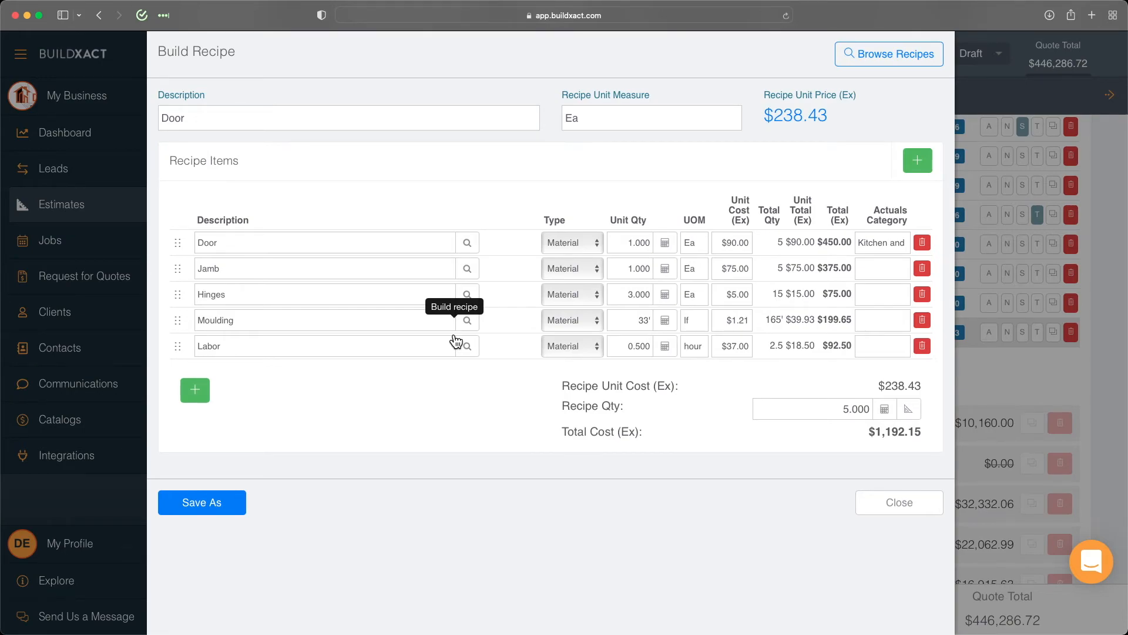
mouse_move(427, 388)
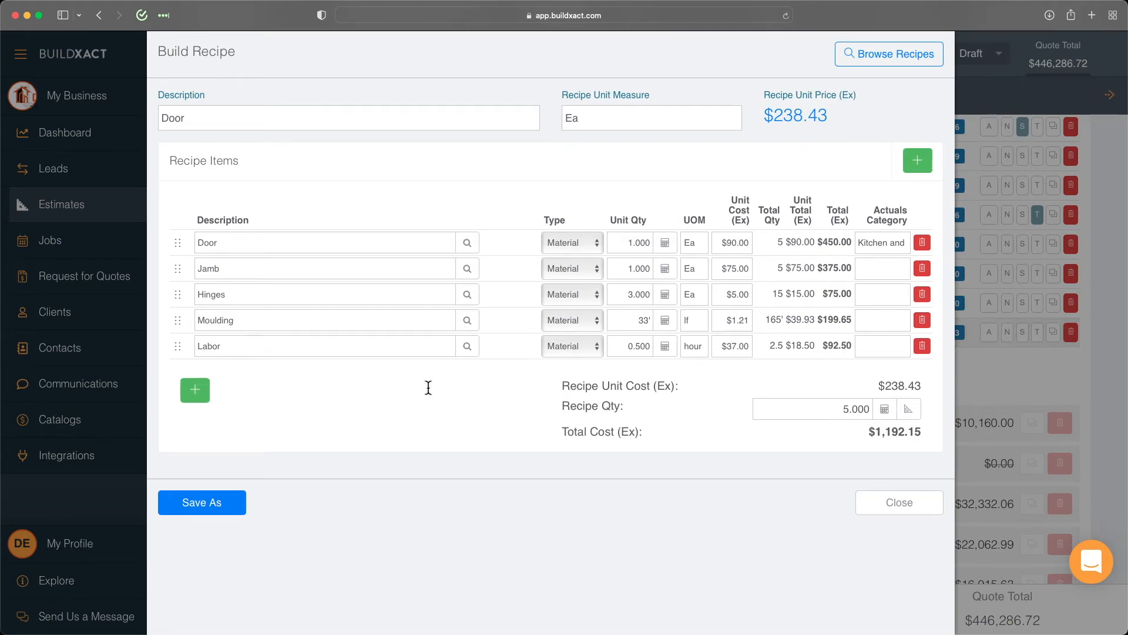
Save the Door recipe to the library under Doors and Windows and return to the estimate
left_click(201, 502)
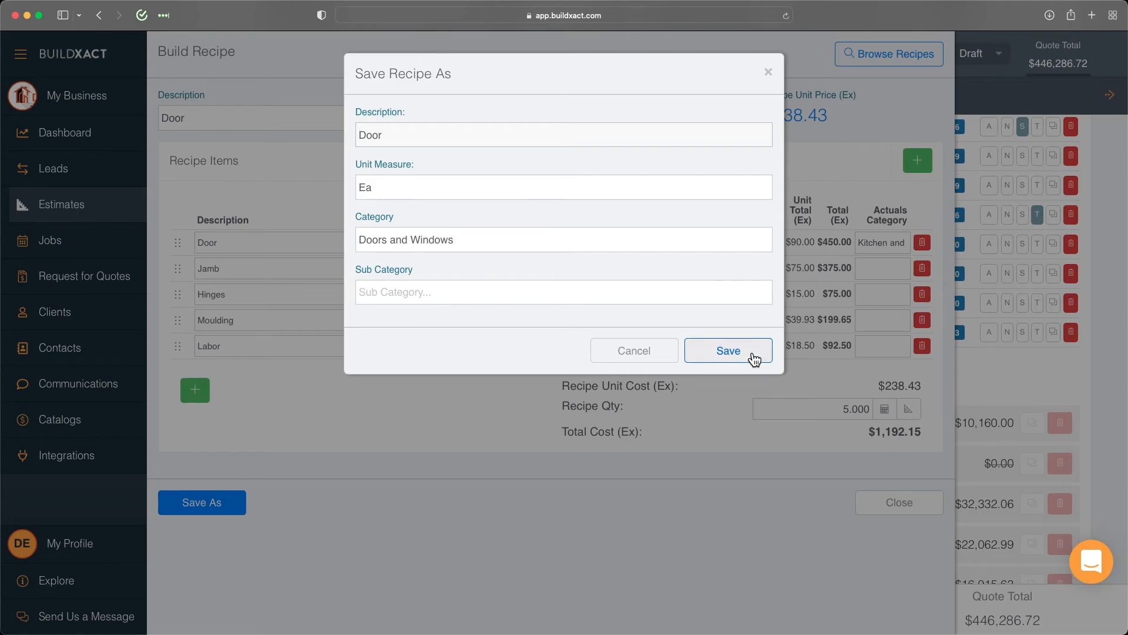
left_click(727, 350)
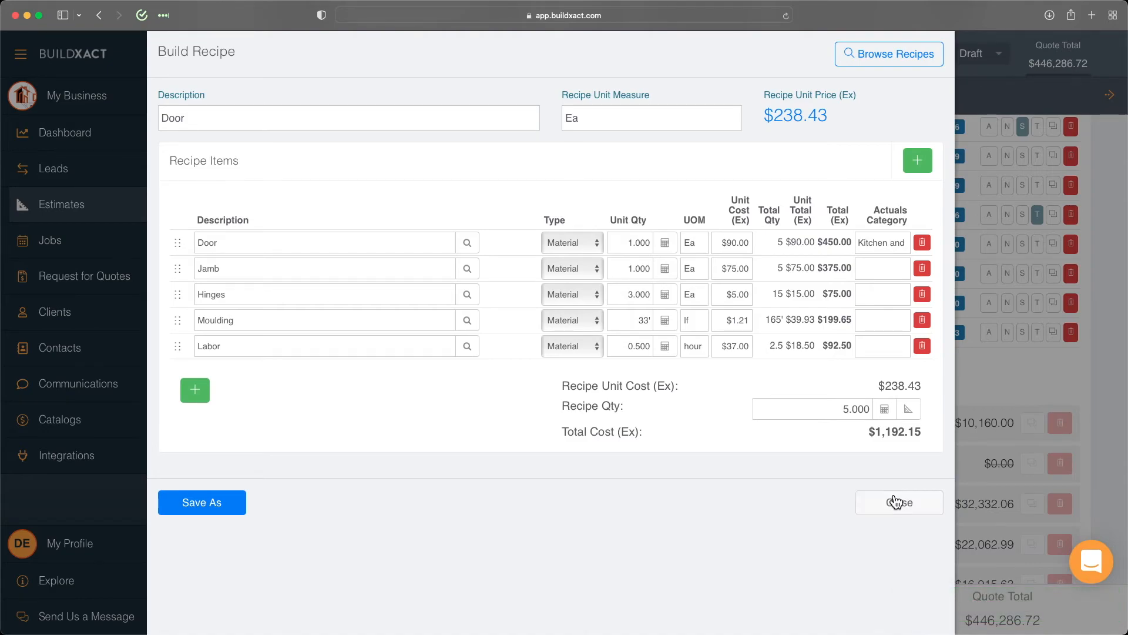
left_click(899, 502)
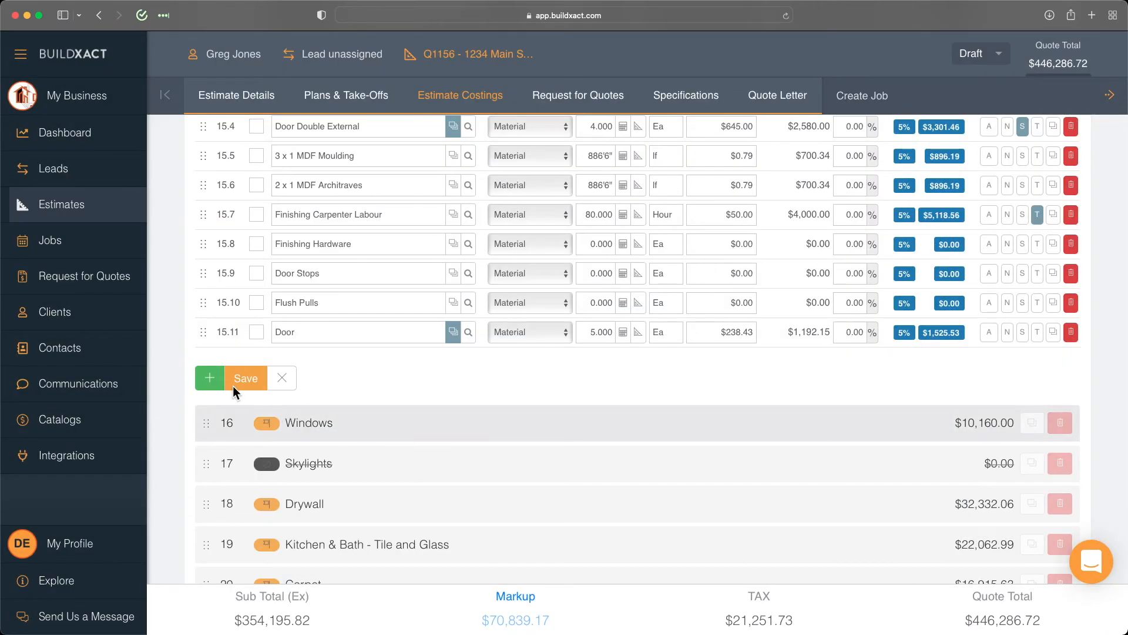
Load the saved Door recipe from My Recipes into new estimate line 15.12
left_click(209, 378)
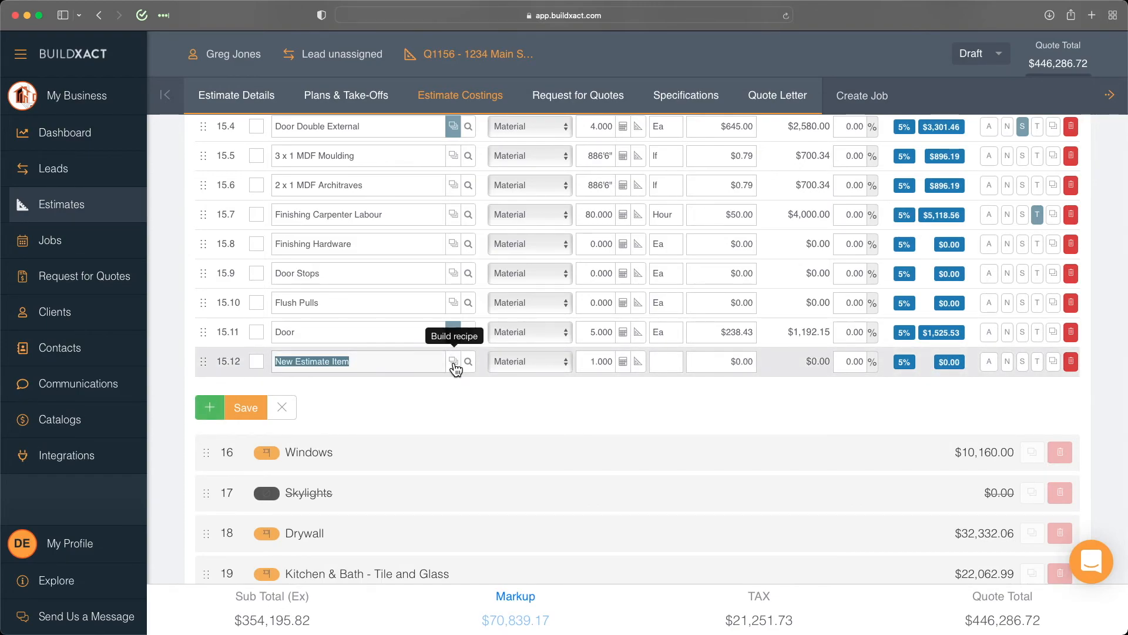
left_click(454, 361)
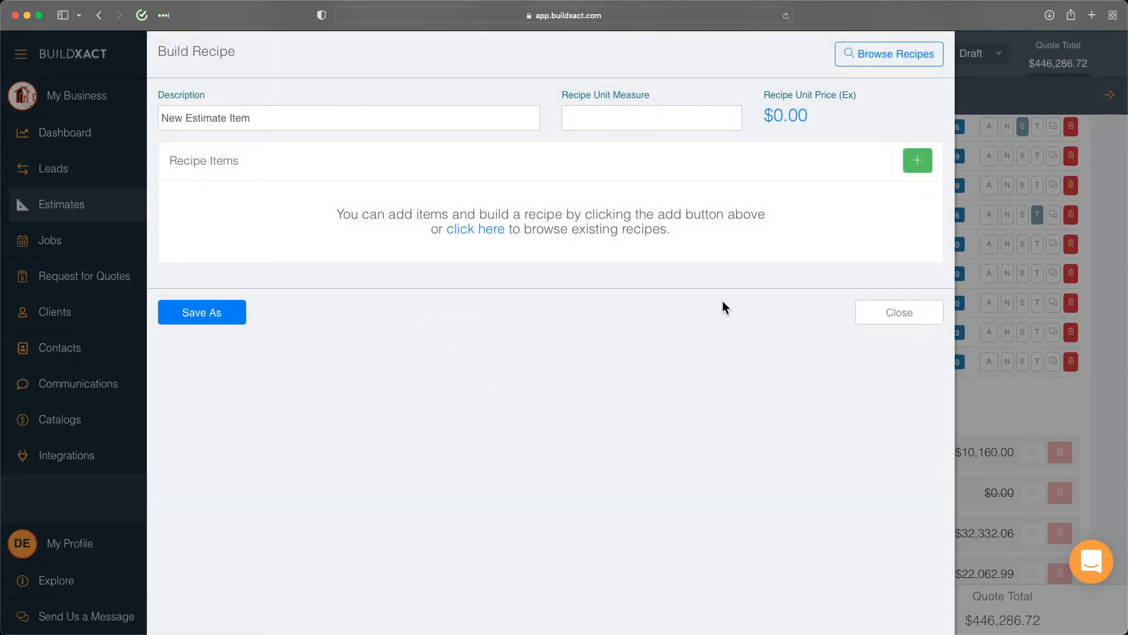
mouse_move(892, 54)
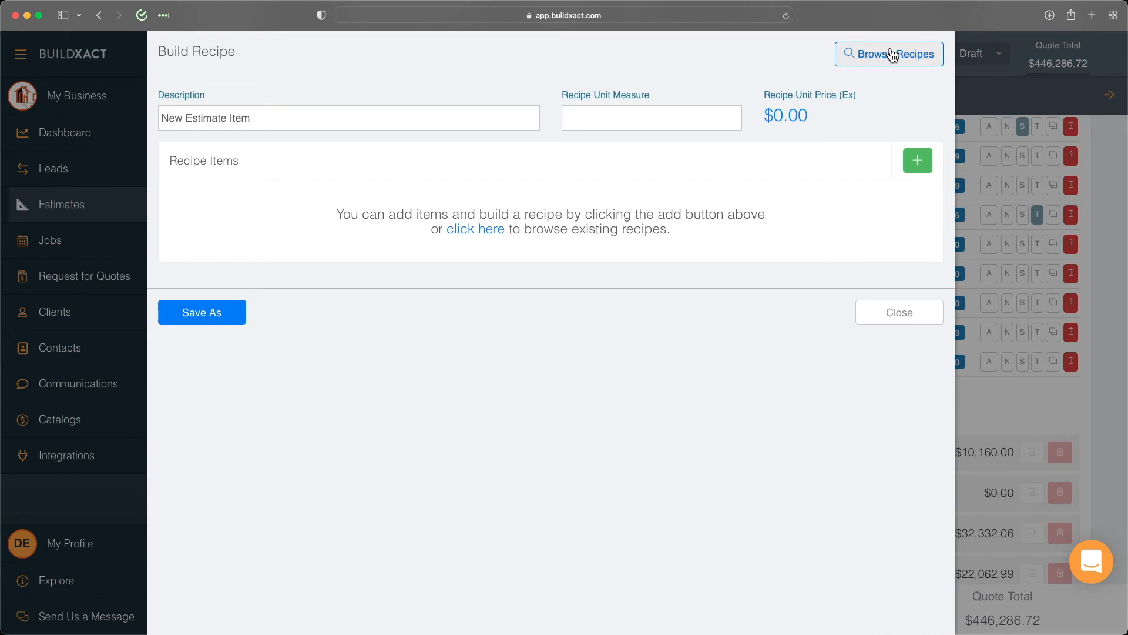
left_click(890, 54)
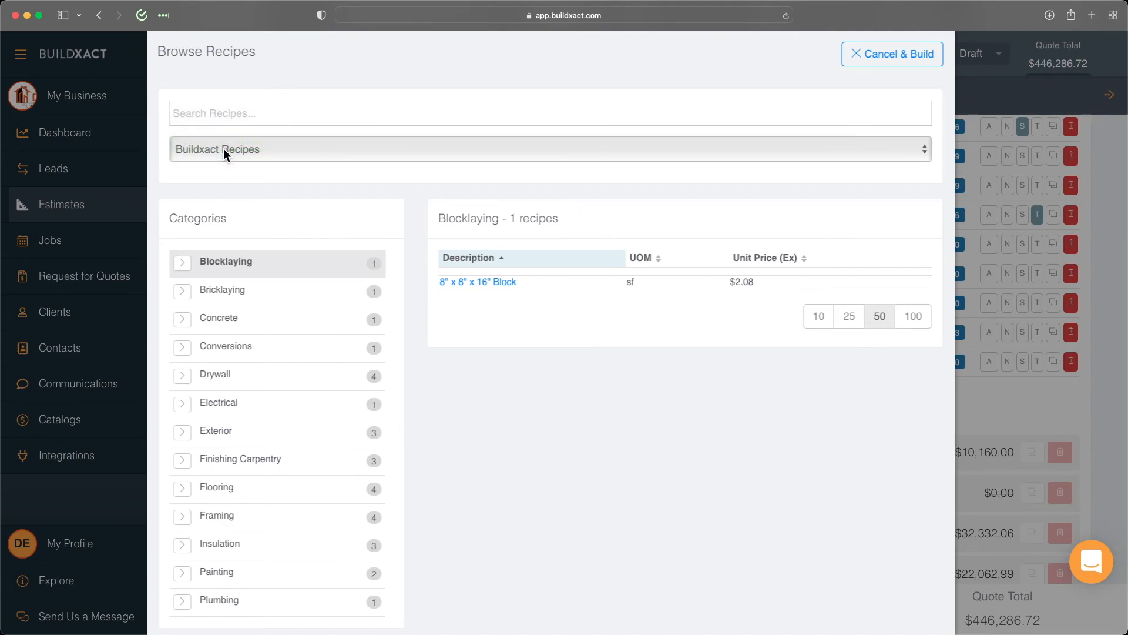
mouse_move(312, 271)
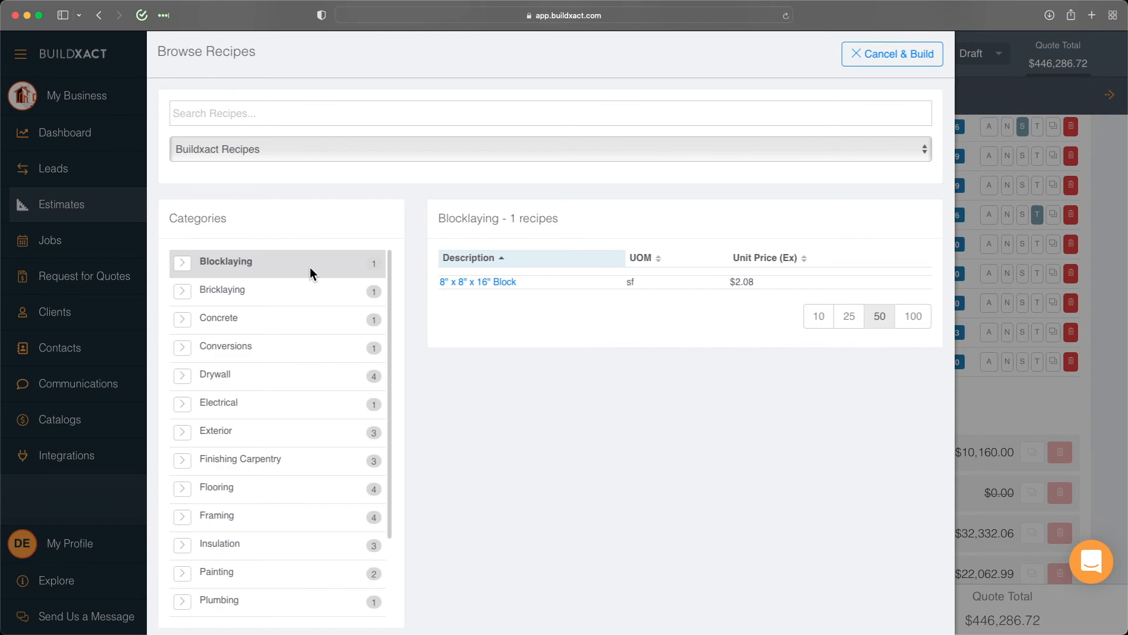
mouse_move(230, 362)
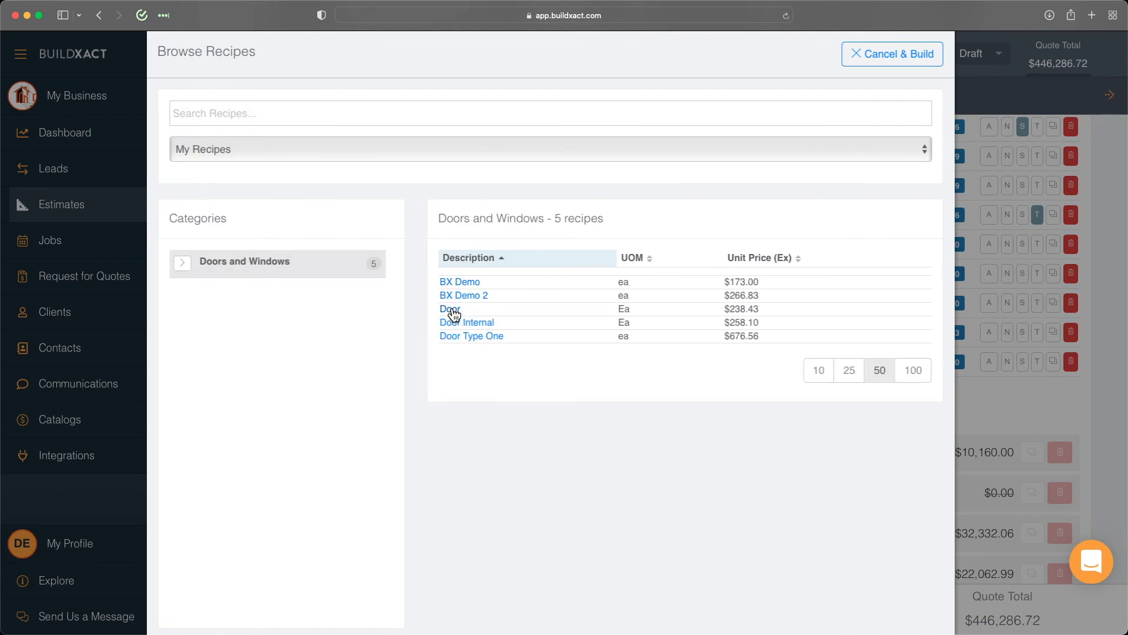
left_click(450, 309)
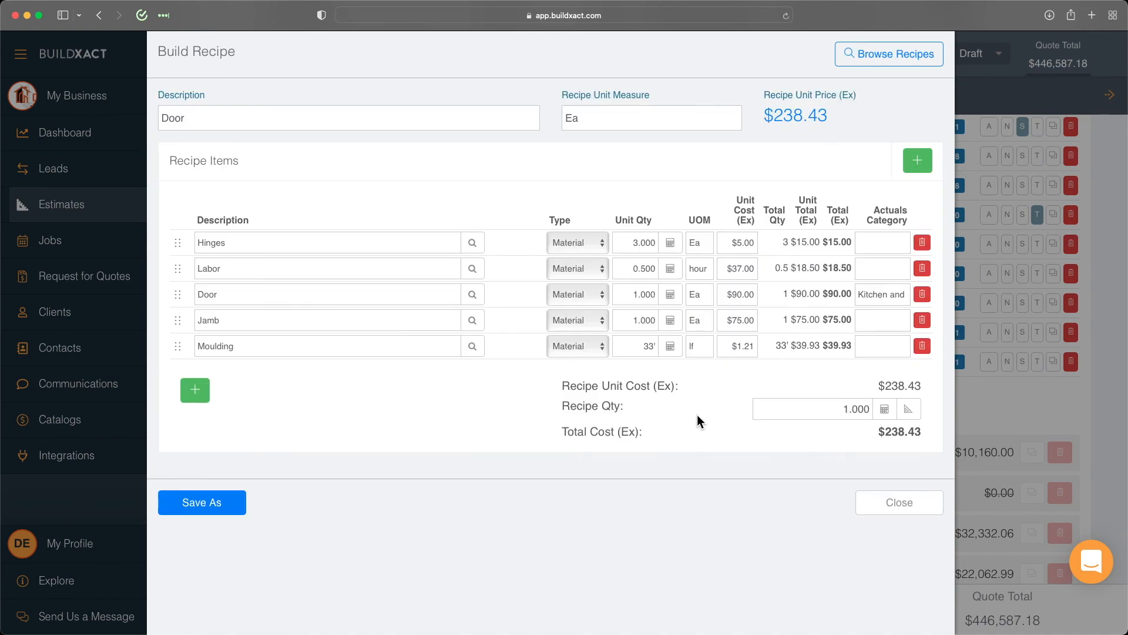